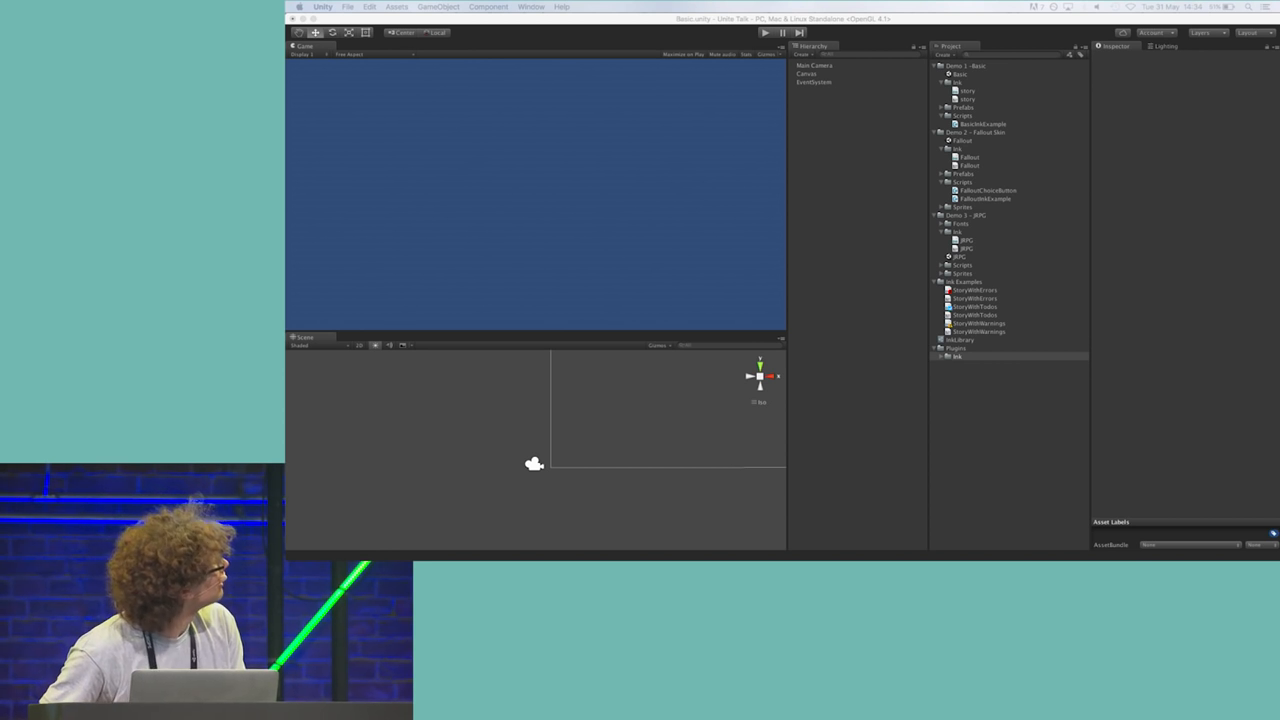
Run the Monsieur Fogg scene in Play mode, pick a reply, and restart at 'End of story'.
left_click(764, 32)
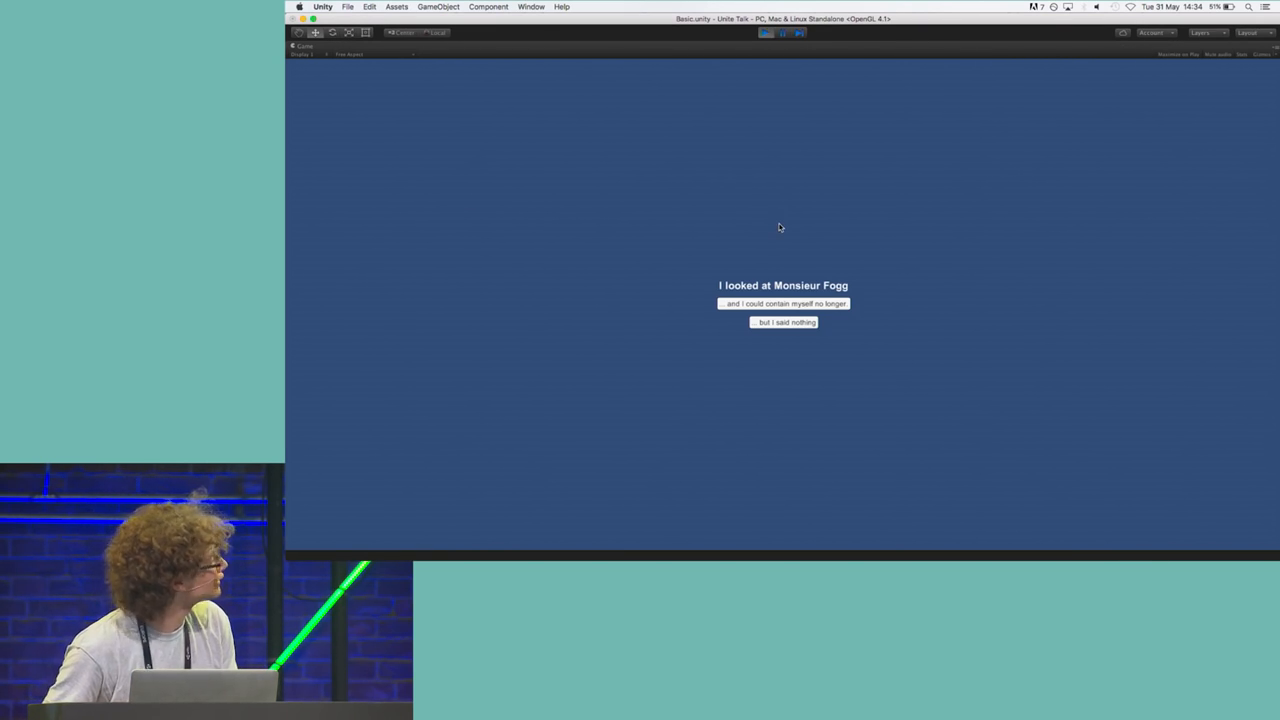
mouse_move(808, 288)
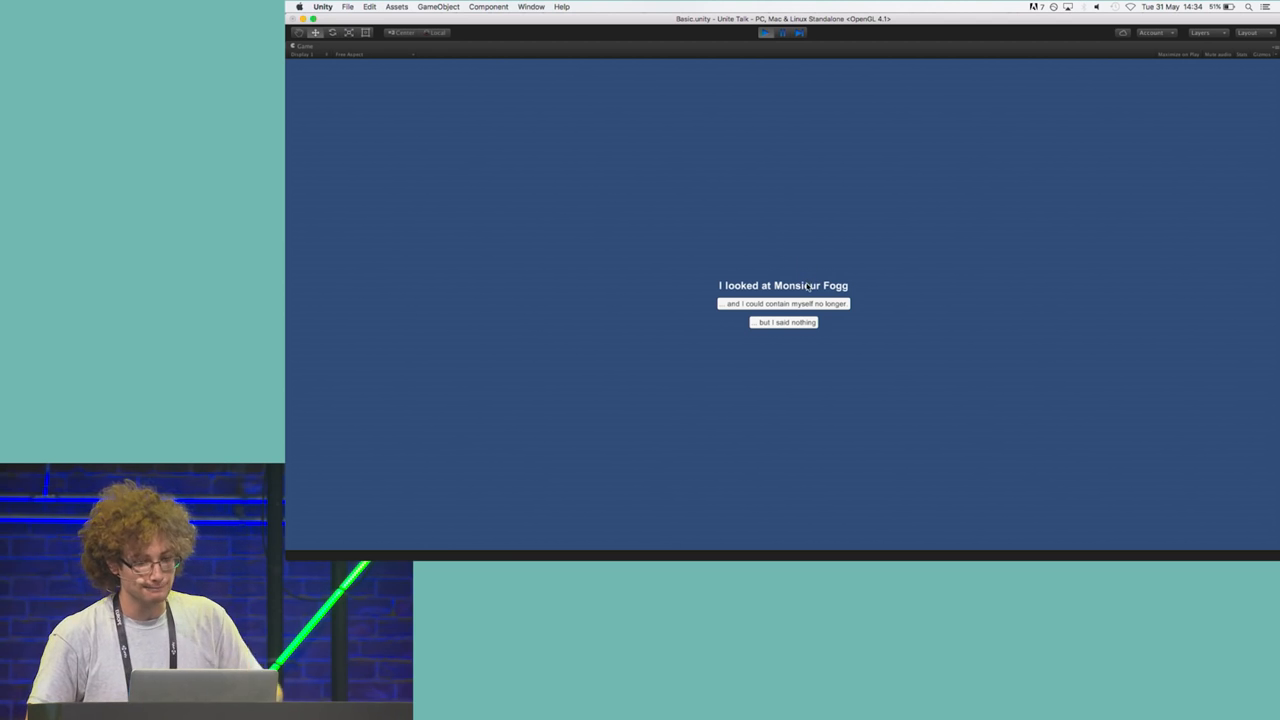
left_click(784, 304)
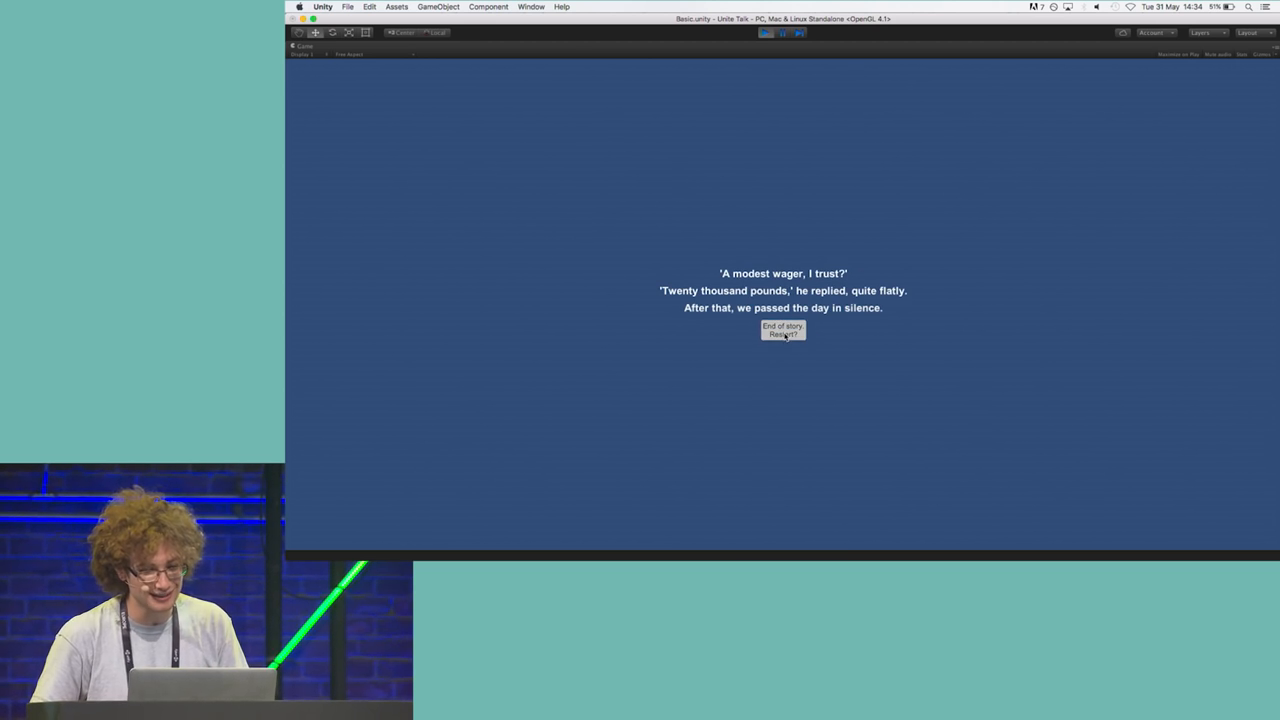
left_click(784, 336)
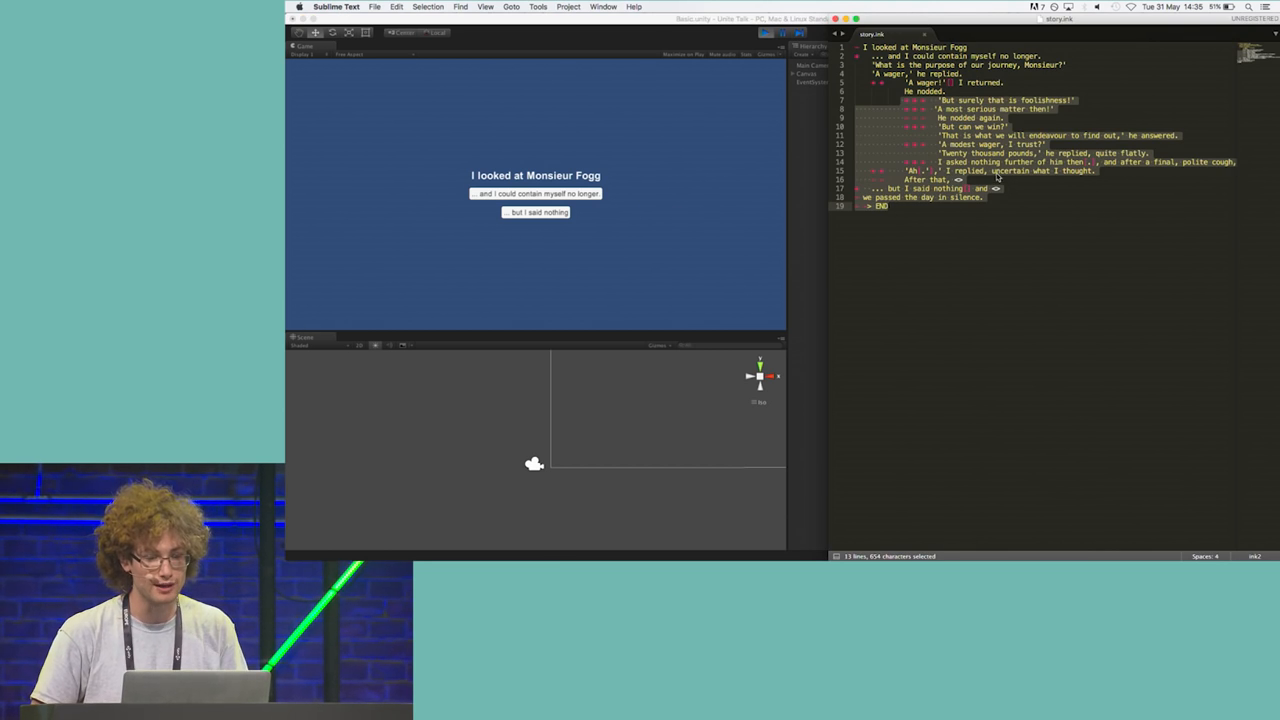
Bring up the Monsieur Fogg .ink script beside the Game view and select its closing lines.
left_click(968, 48)
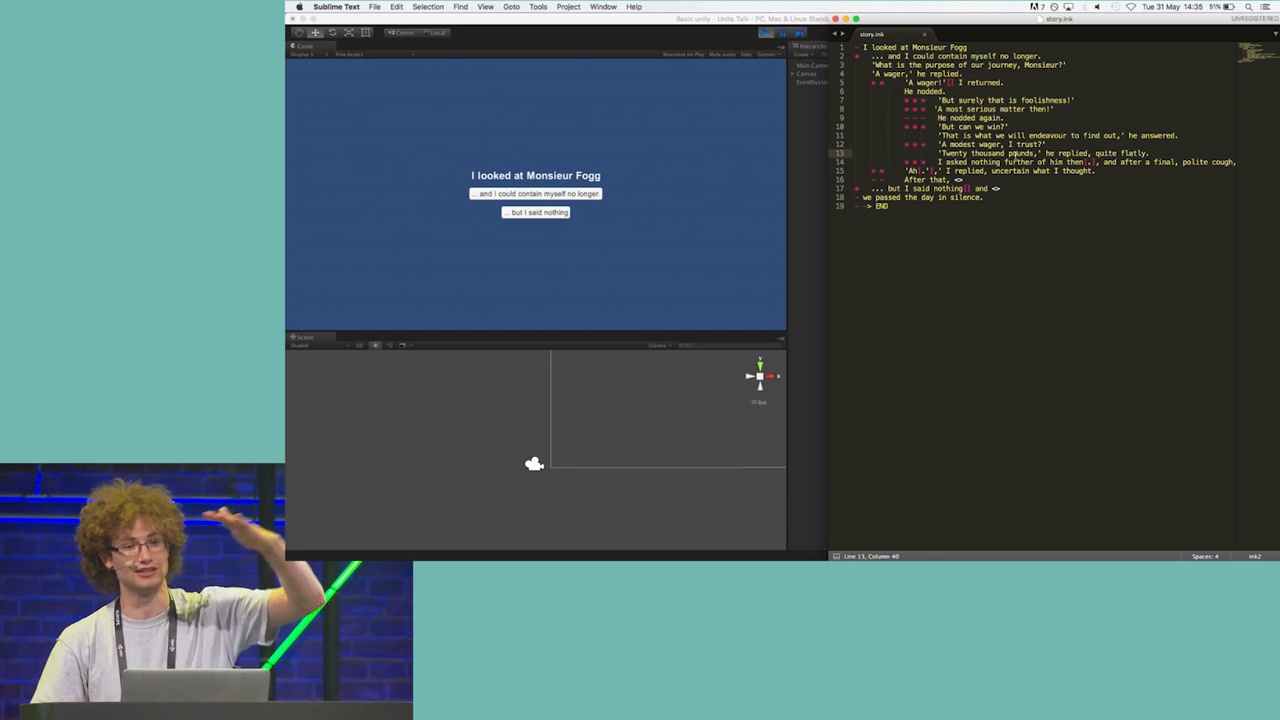
left_click(944, 100)
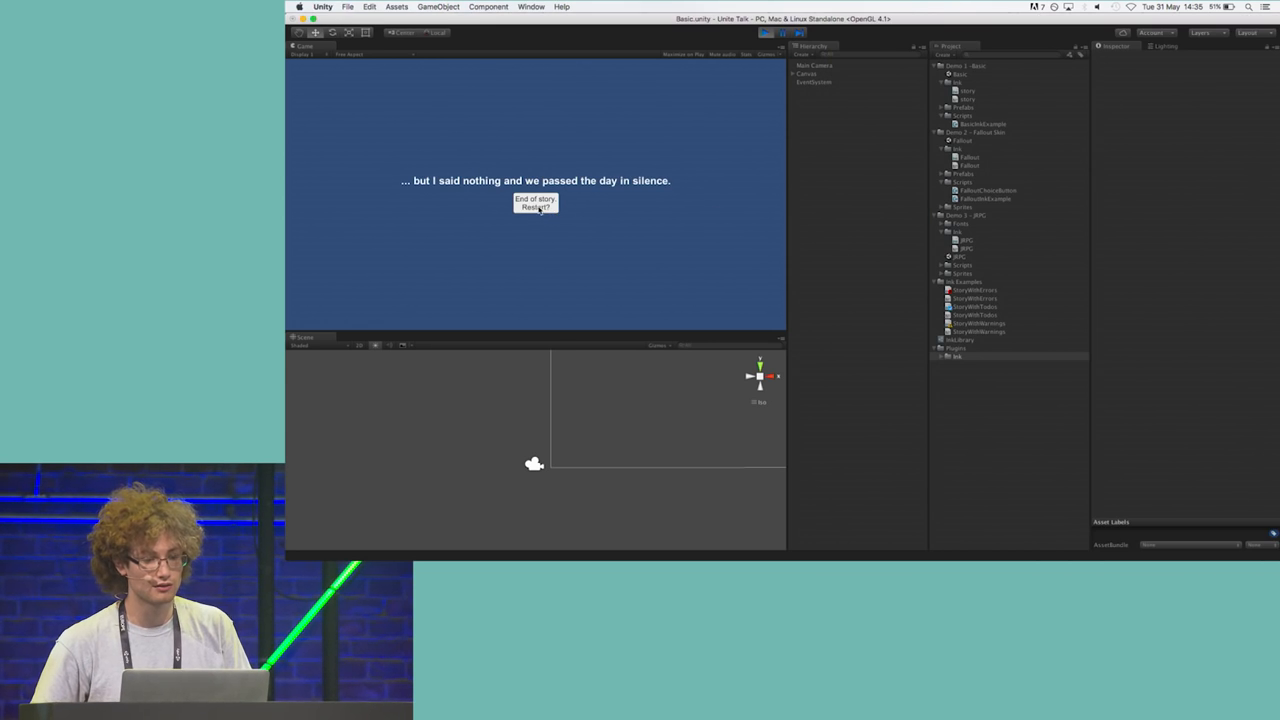
left_click(536, 204)
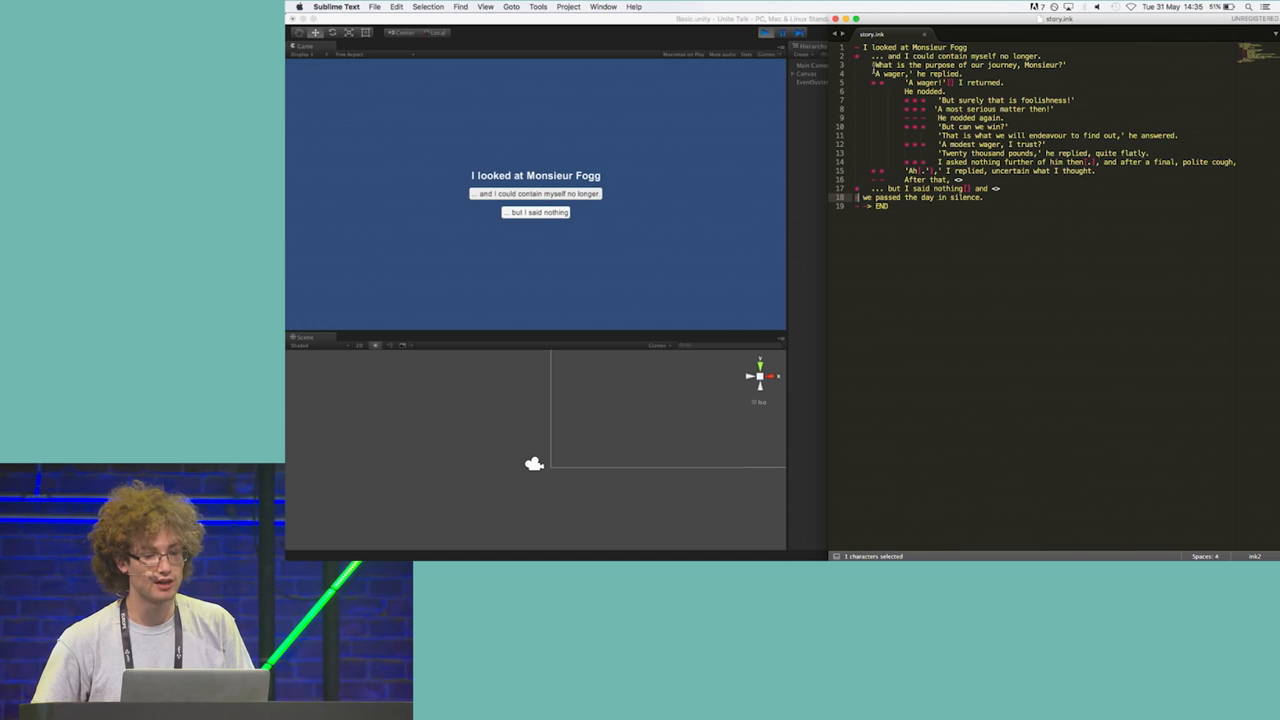
left_click_drag(880, 64, 880, 170)
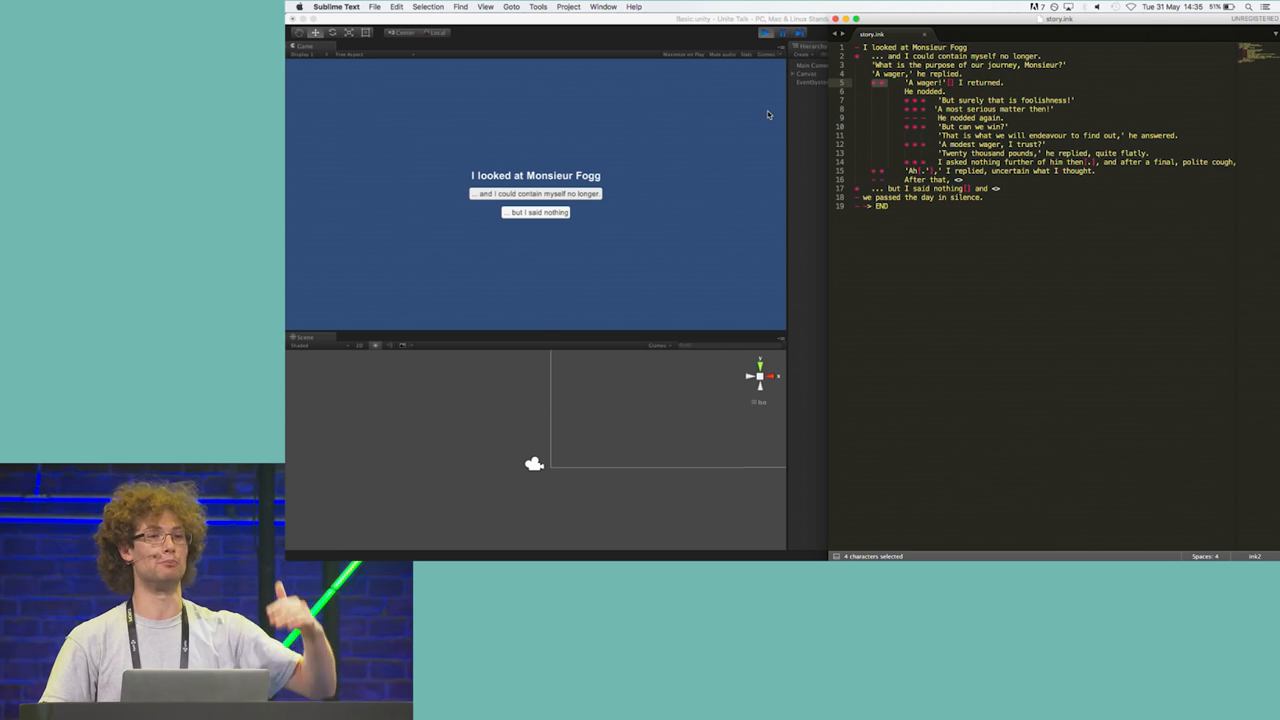
mouse_move(668, 128)
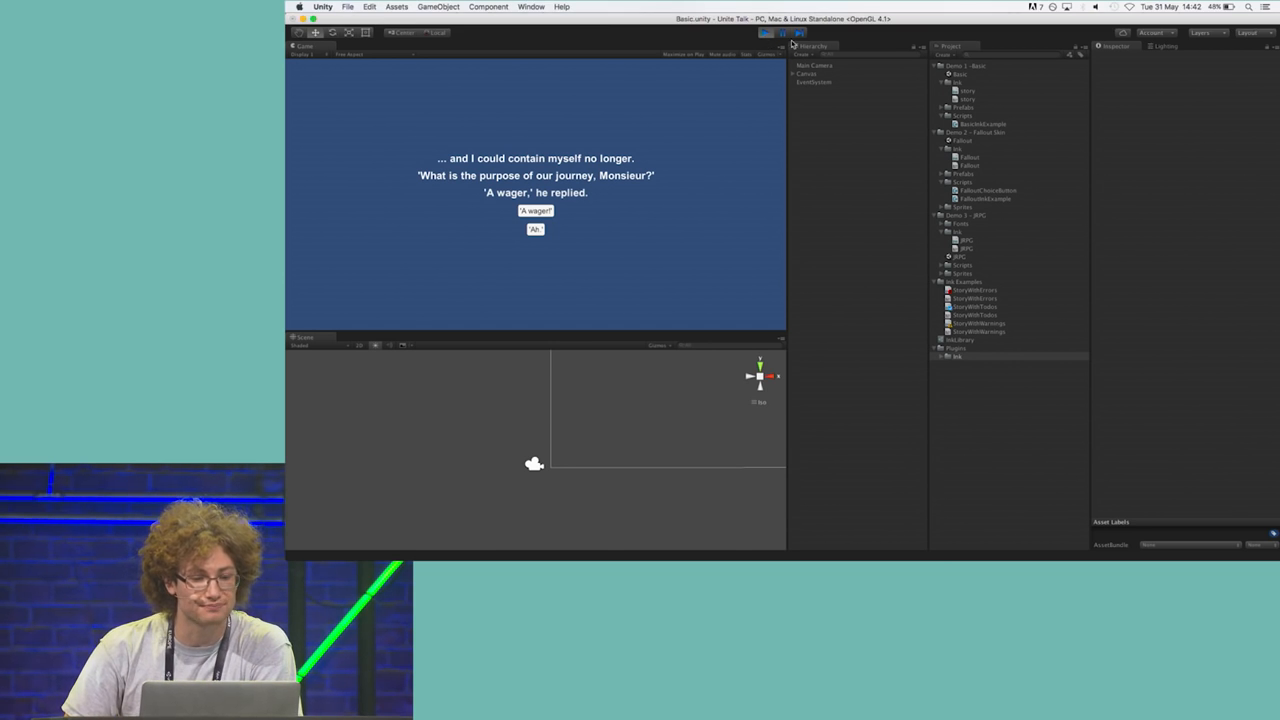
Stop Play mode, create a new Ink file in the Basic folder, and select it to view its contents.
left_click(764, 32)
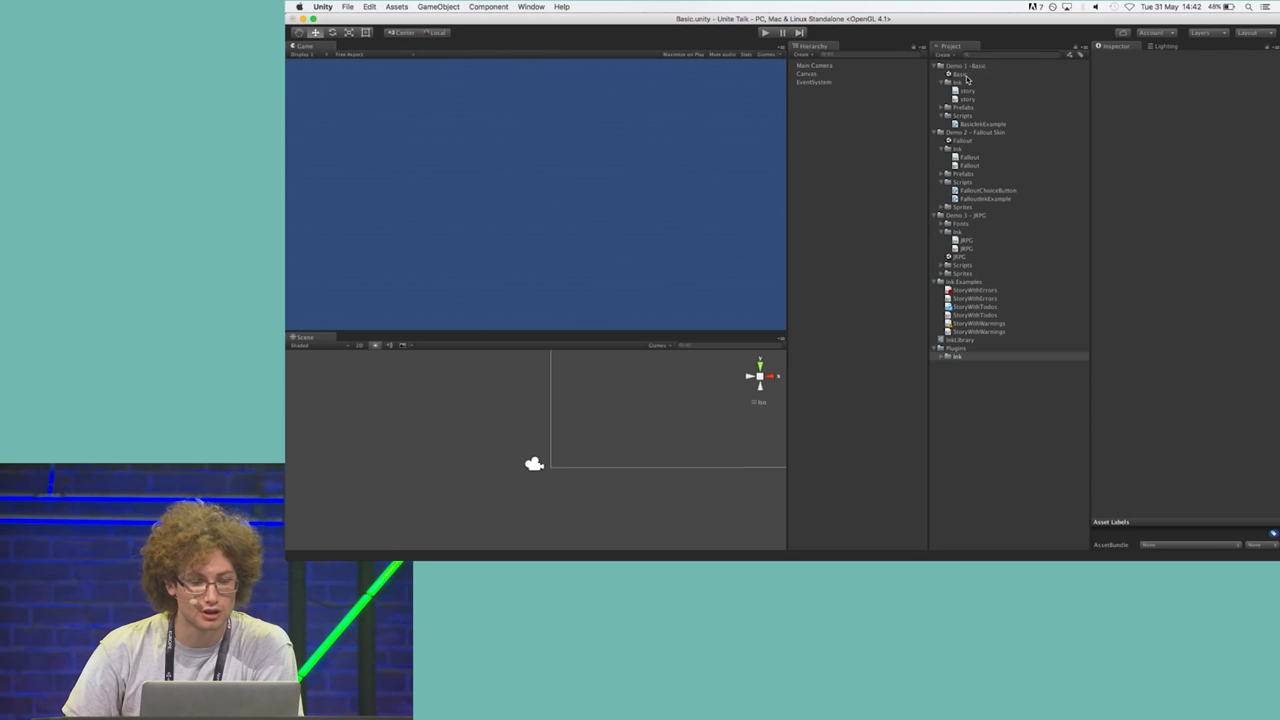
left_click(944, 54)
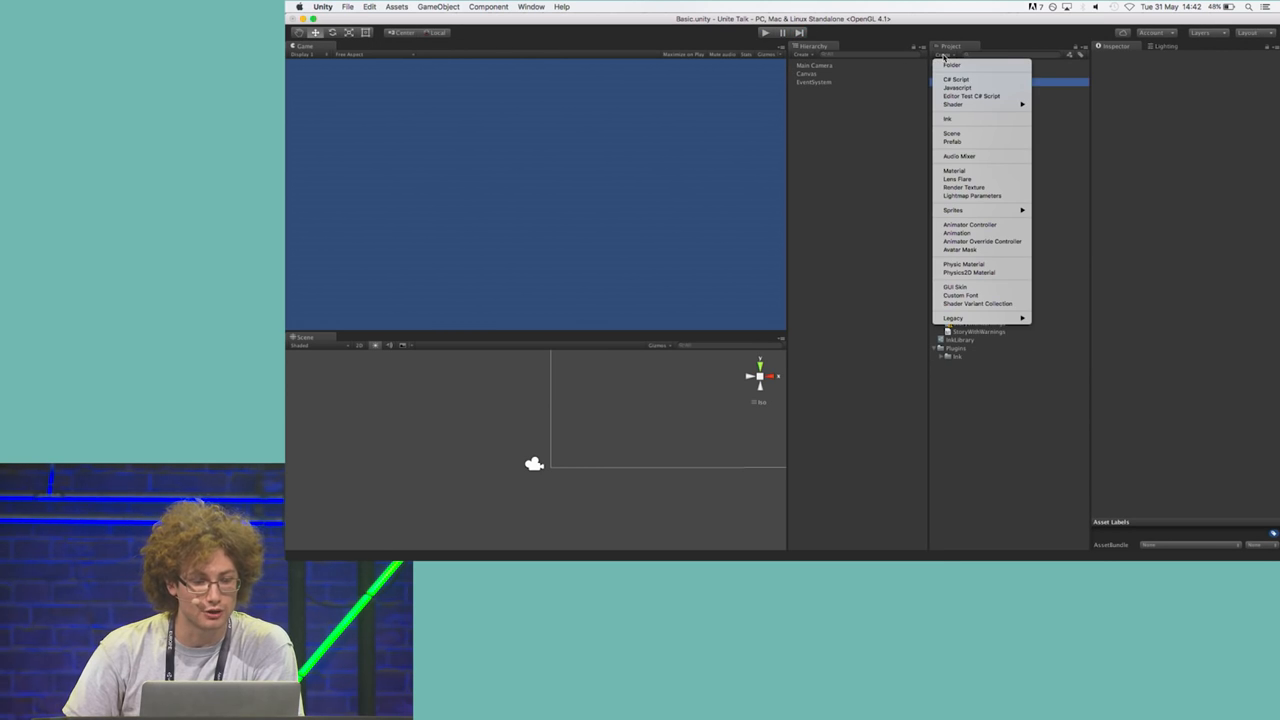
mouse_move(976, 120)
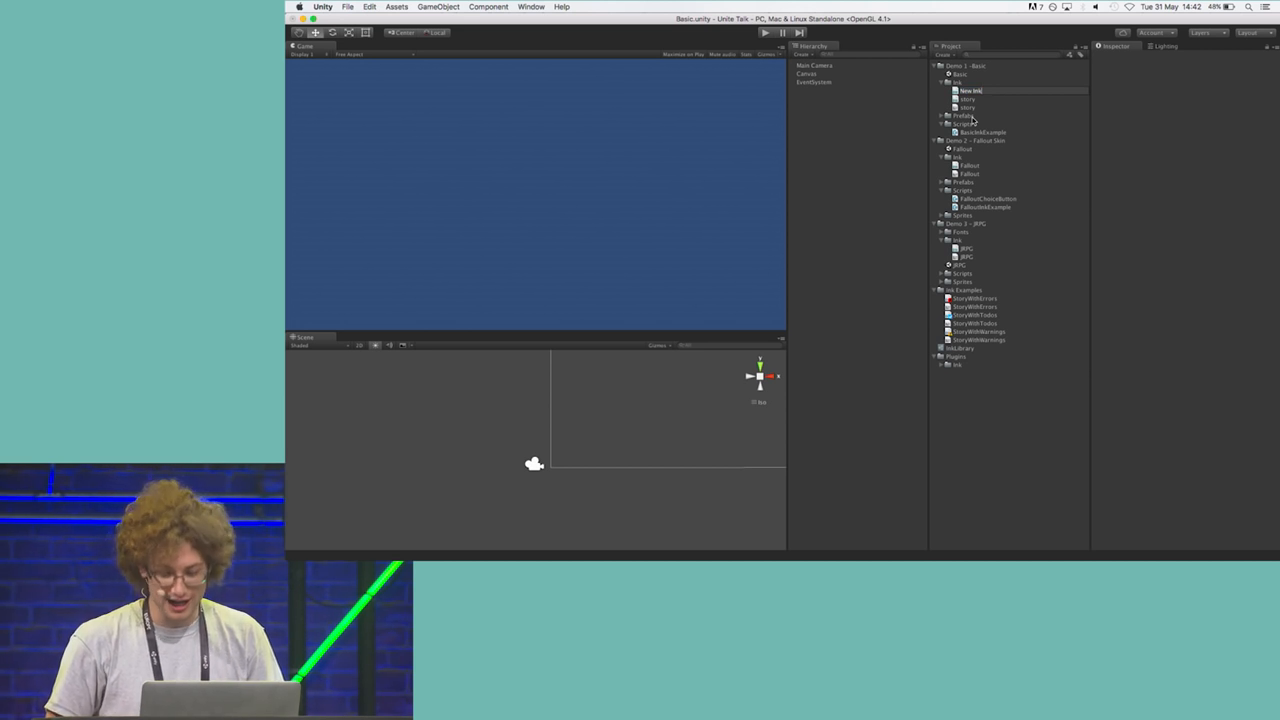
left_click(970, 90)
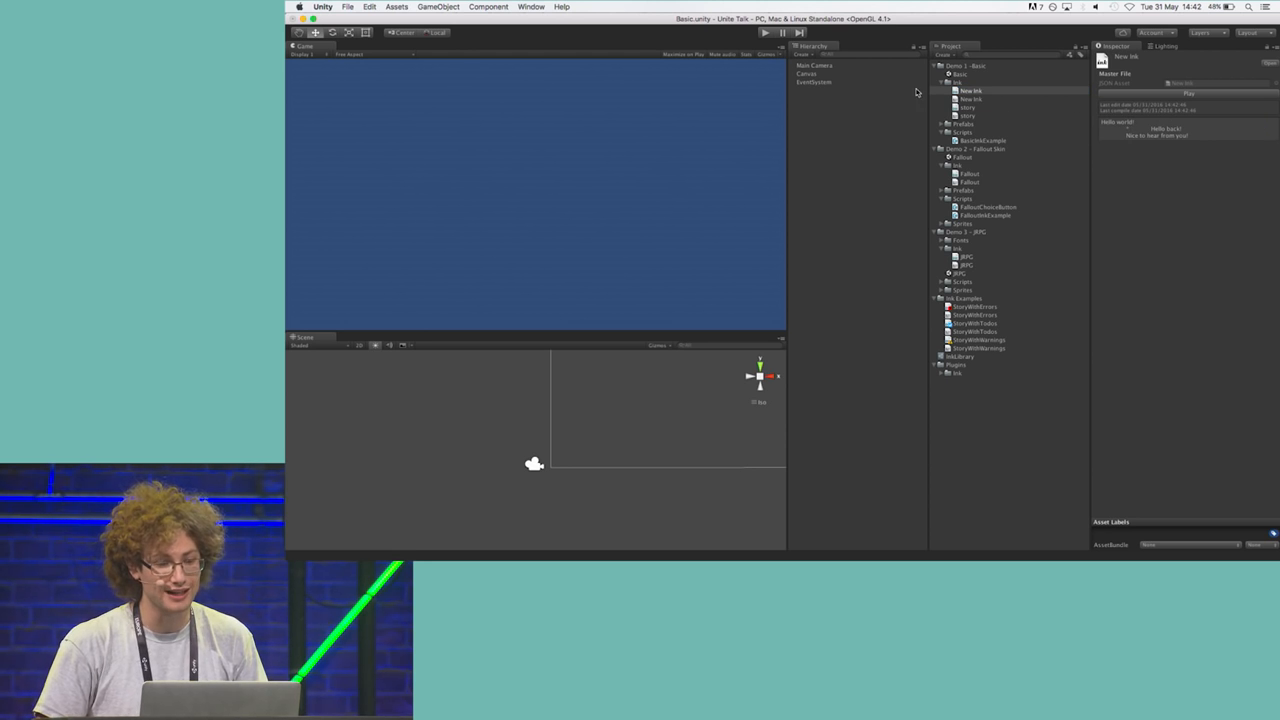
With the Canvas selected, play the Hello world story through 'Hello back!' and stop Play mode.
left_click(806, 74)
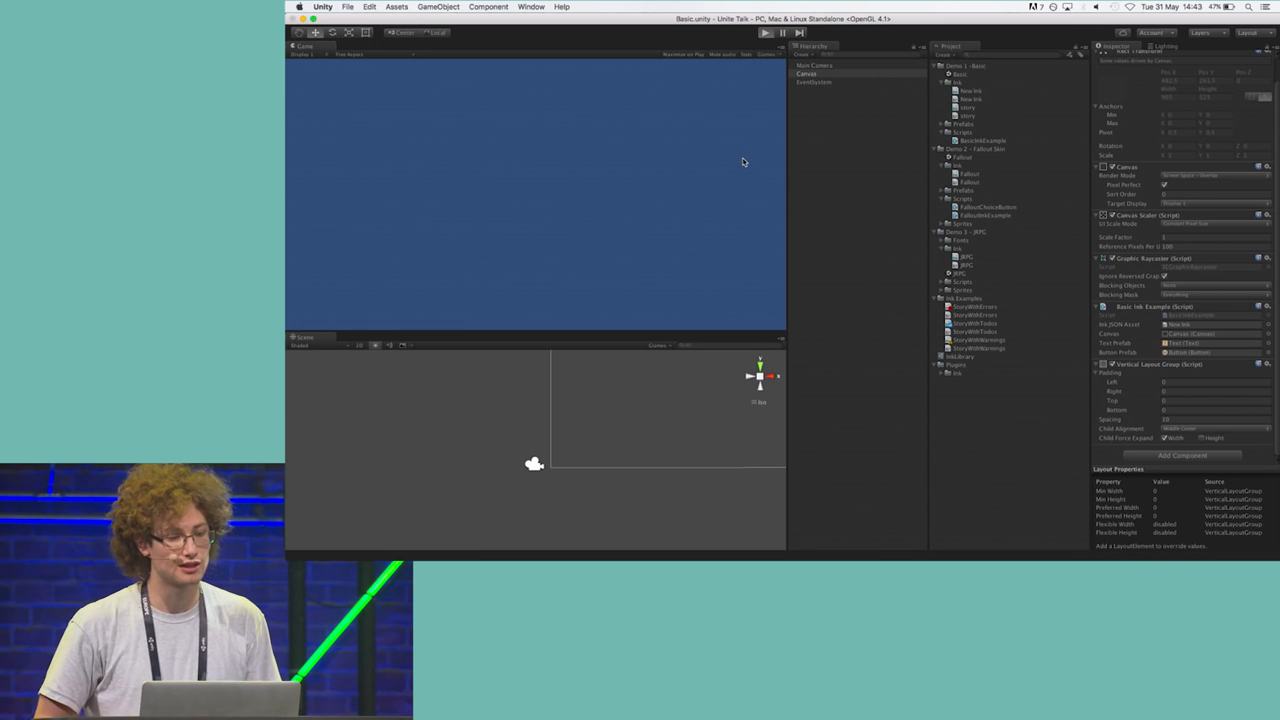
left_click(764, 32)
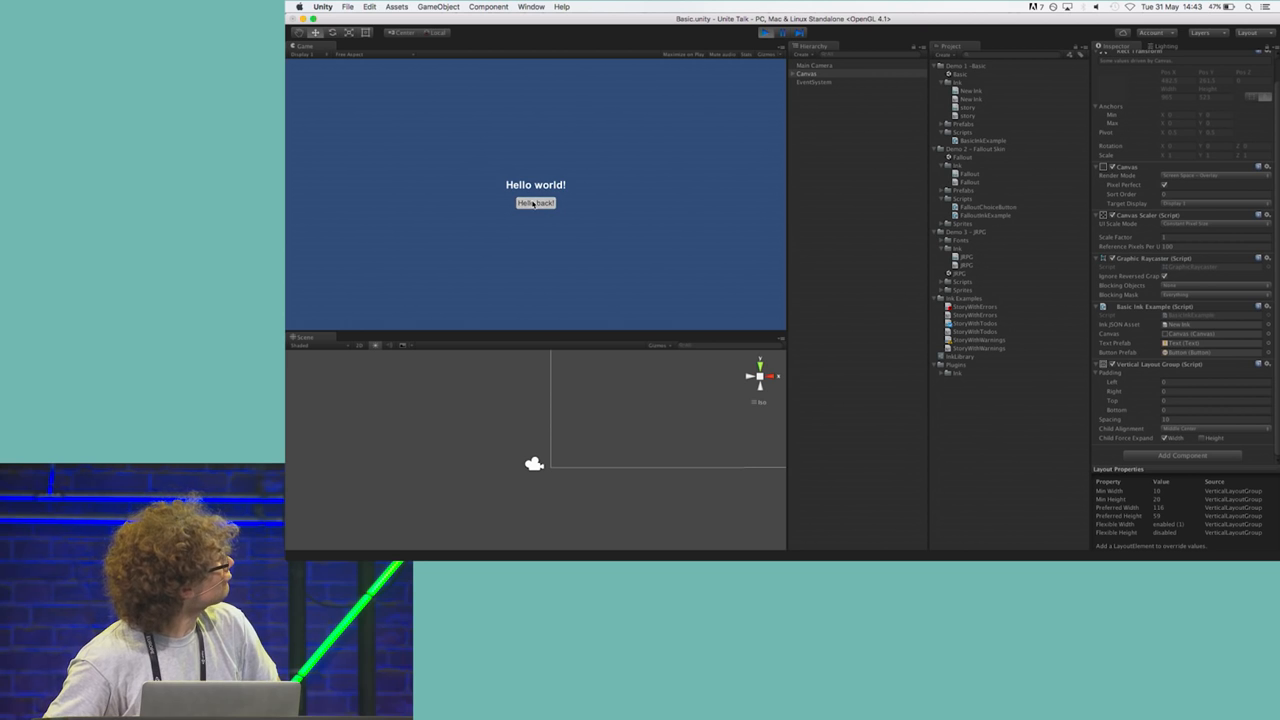
left_click(536, 204)
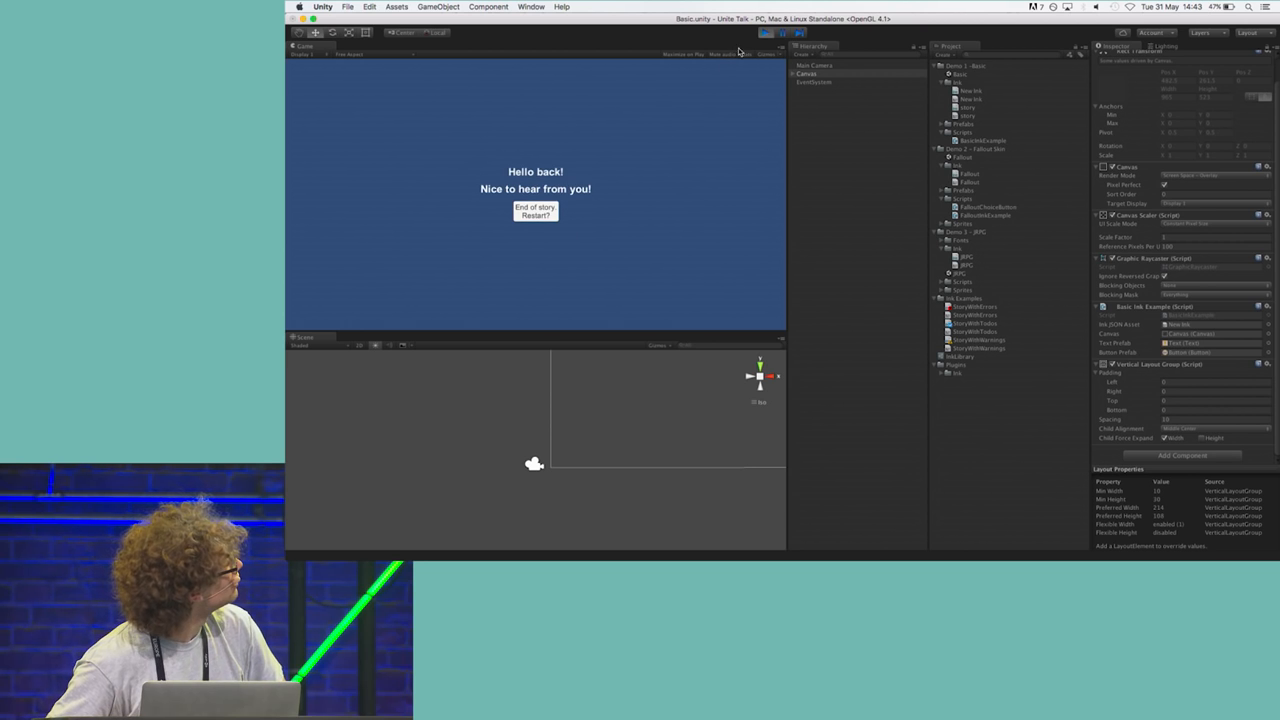
left_click(764, 32)
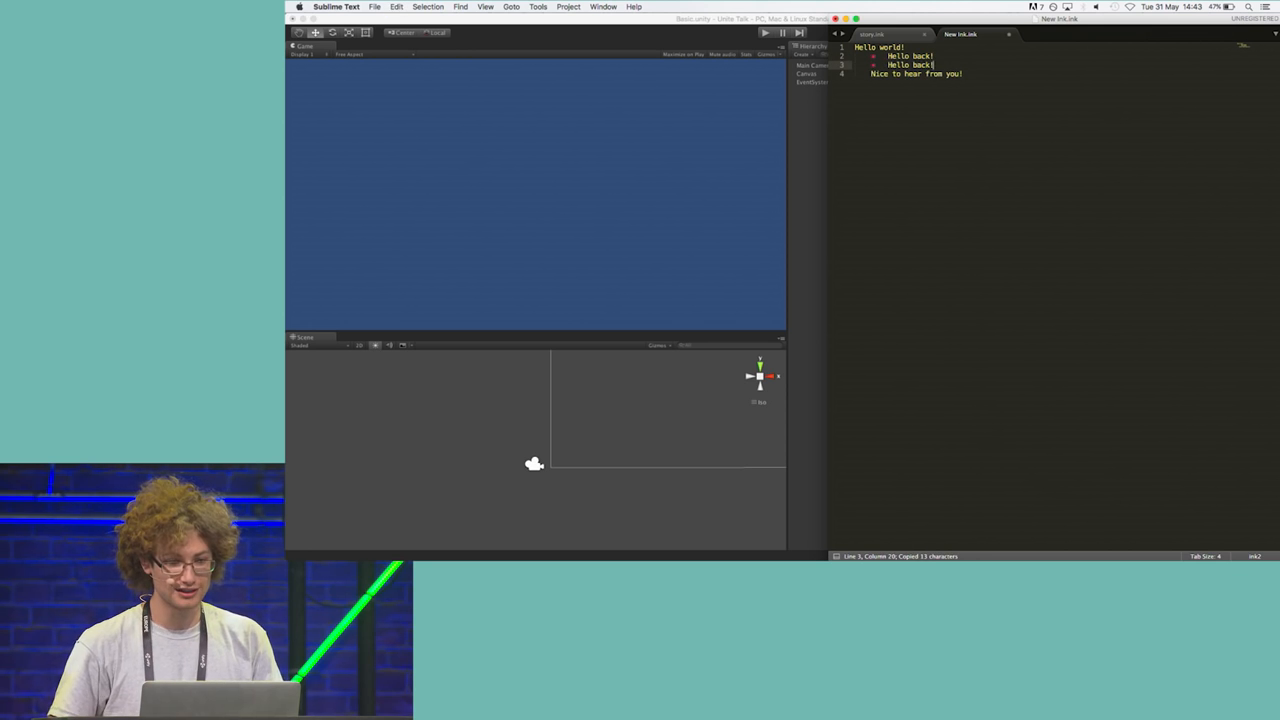
Add choice 'Hello back again!' answered by 'Nice to hear from you!' and save New Ink.ink.
type("again")
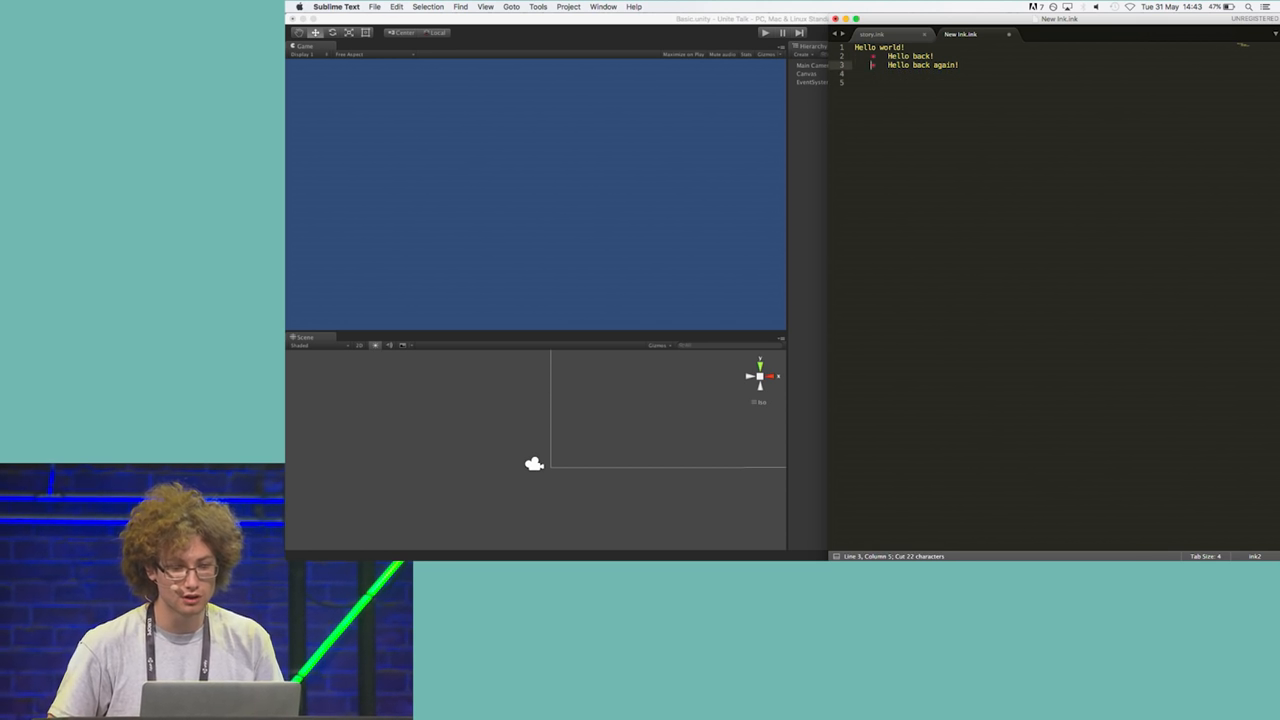
type("Nice to hear from you! (a")
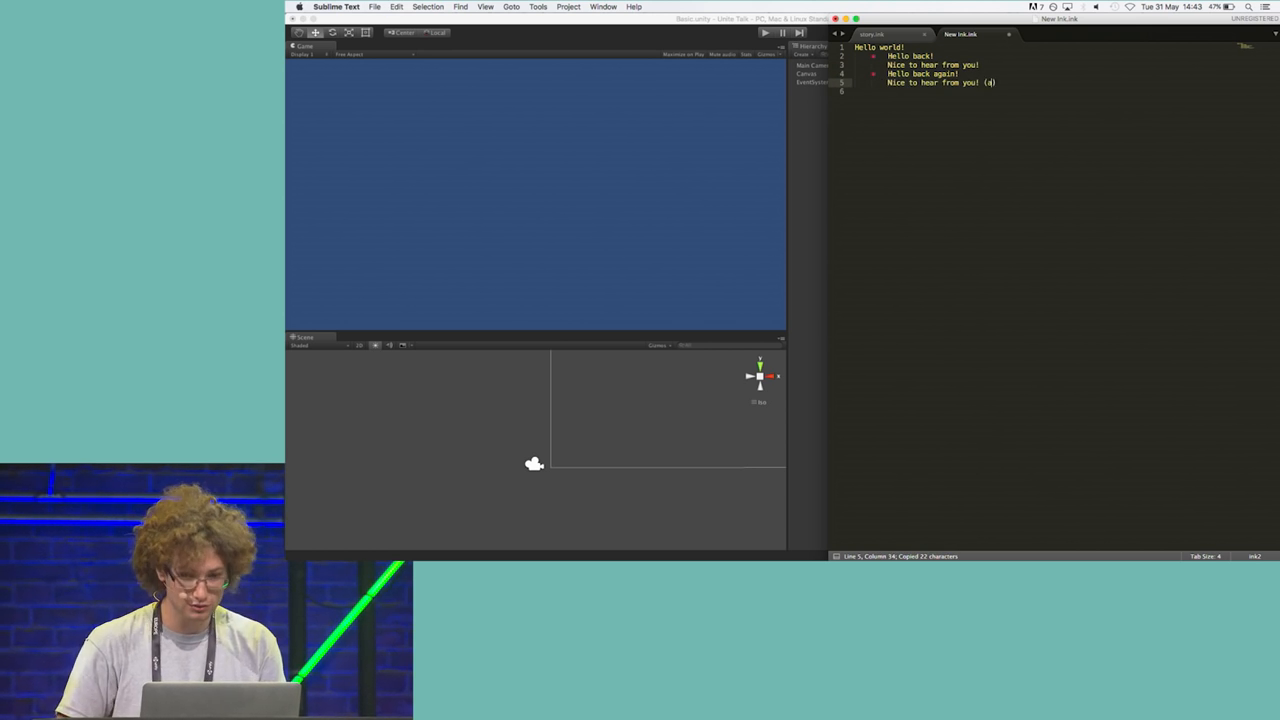
key("cmd+s")
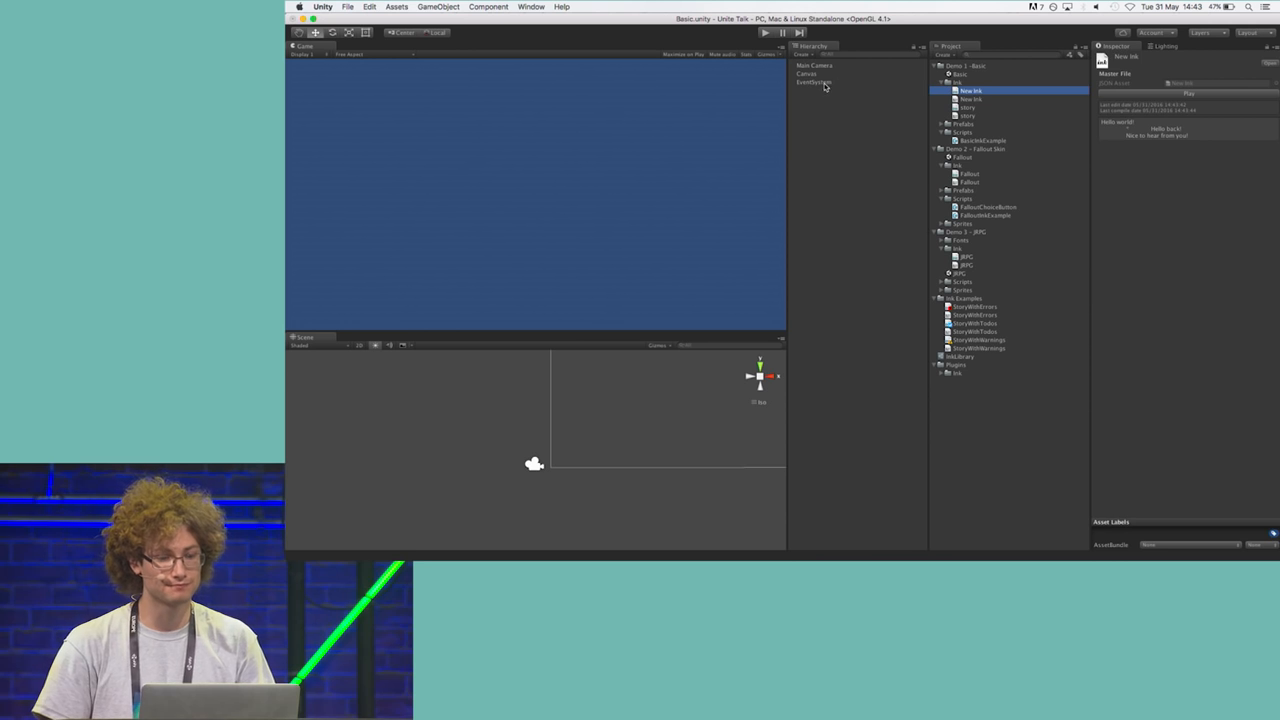
Replay the basic scene with both replies and restart it back to 'Hello world!'.
left_click(806, 72)
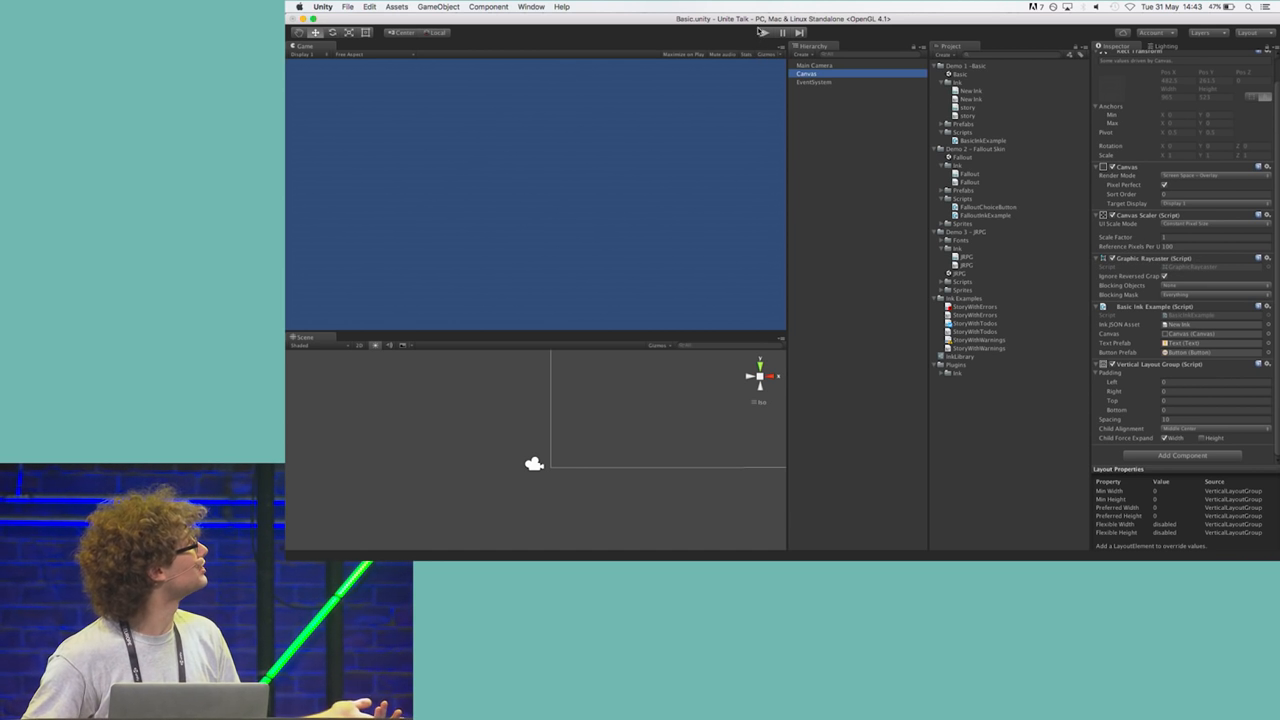
left_click(760, 32)
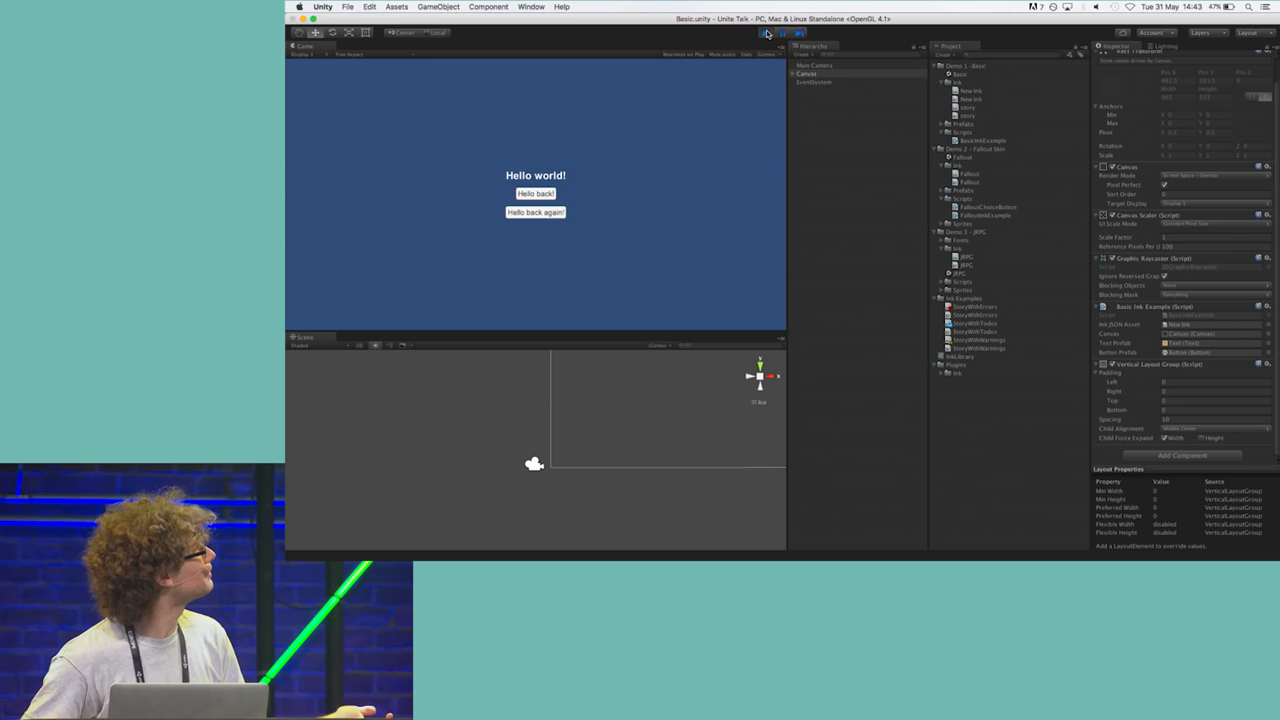
left_click(766, 32)
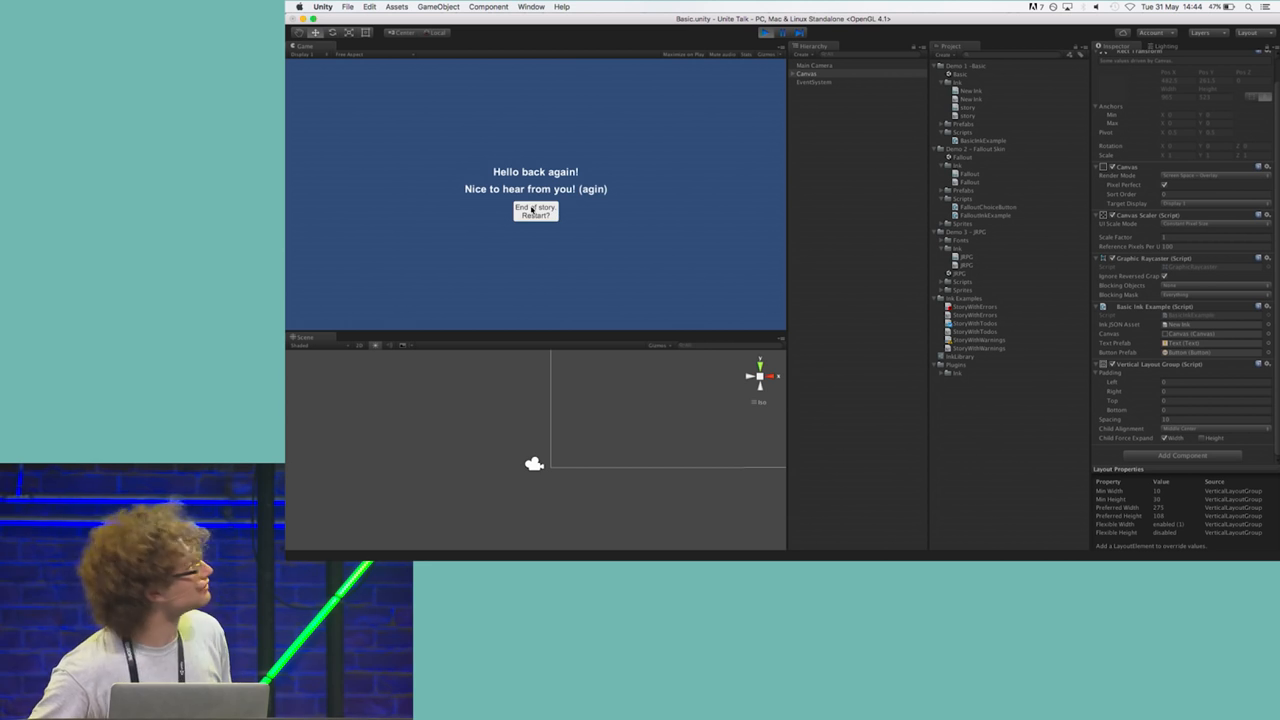
left_click(536, 216)
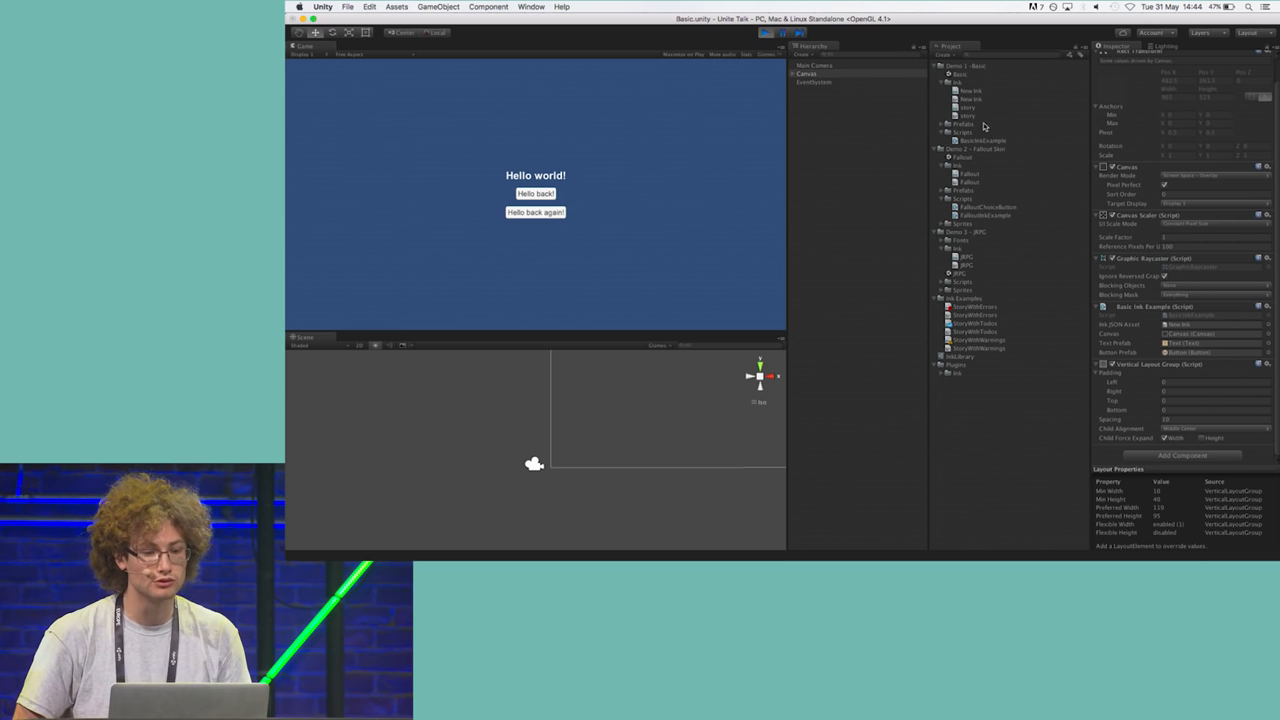
Select the ink examples folder and inspect each of its story files' scripts in turn.
left_click(964, 298)
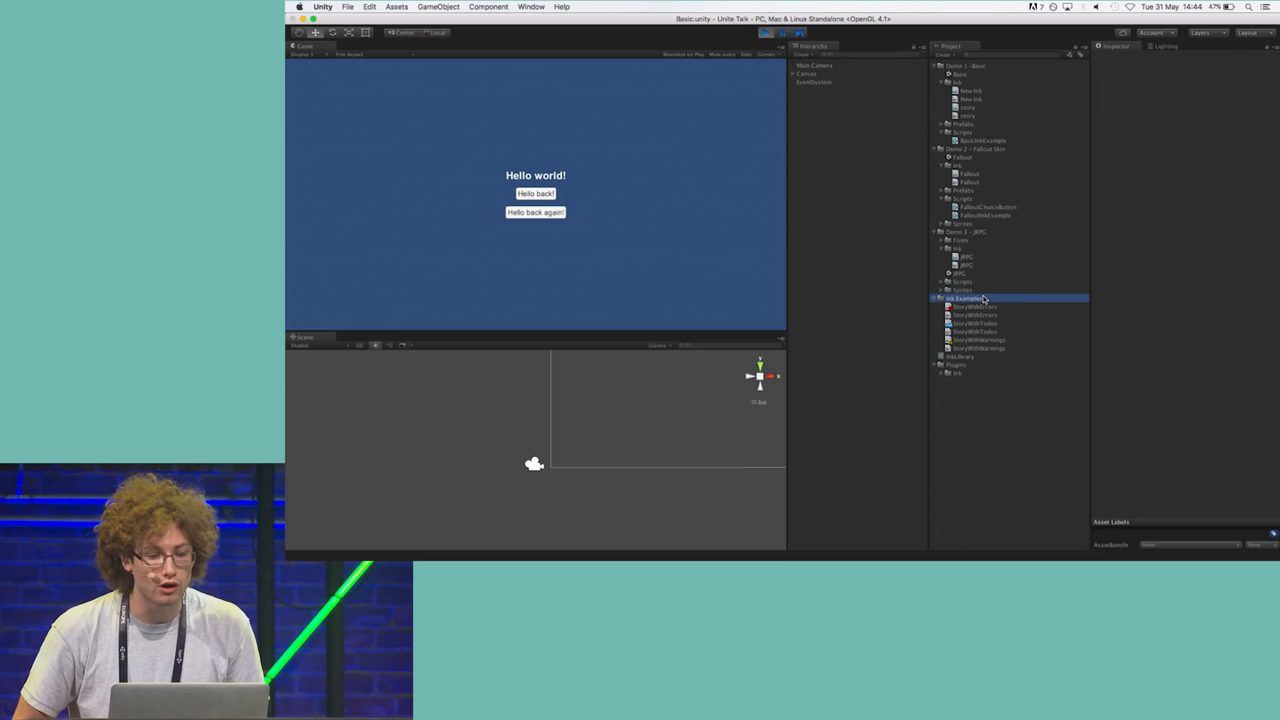
left_click(976, 308)
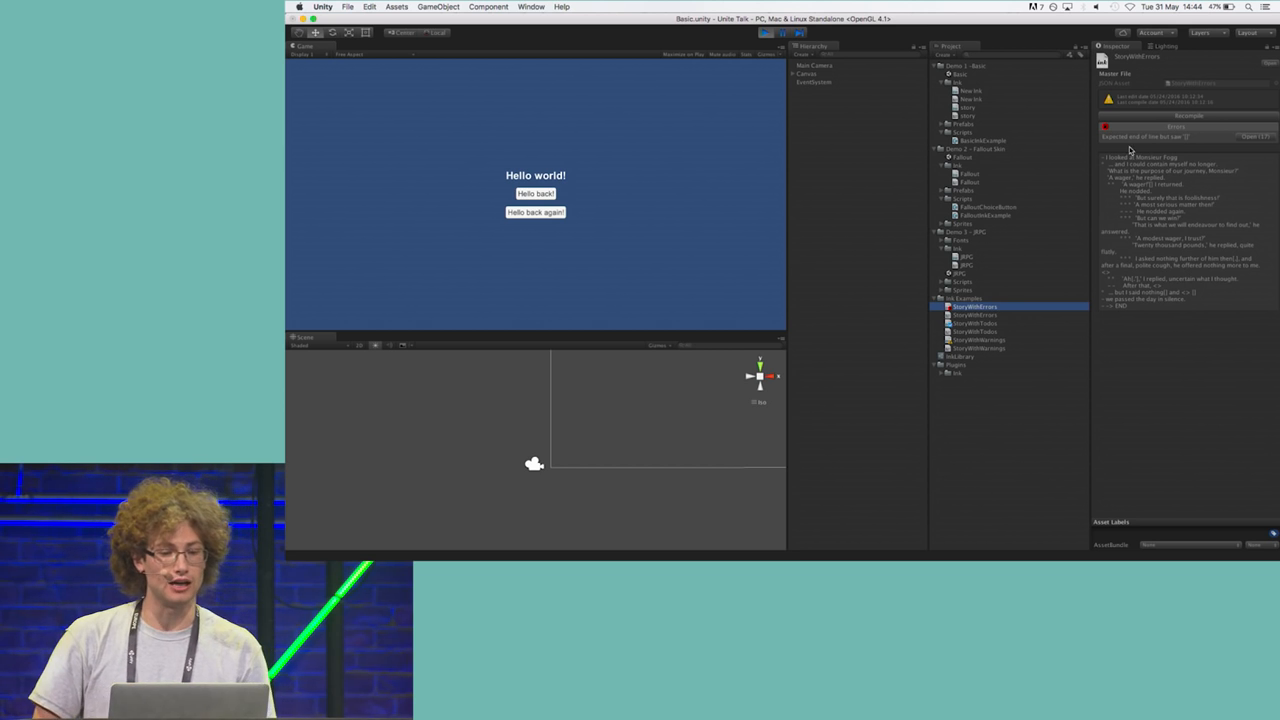
mouse_move(1164, 138)
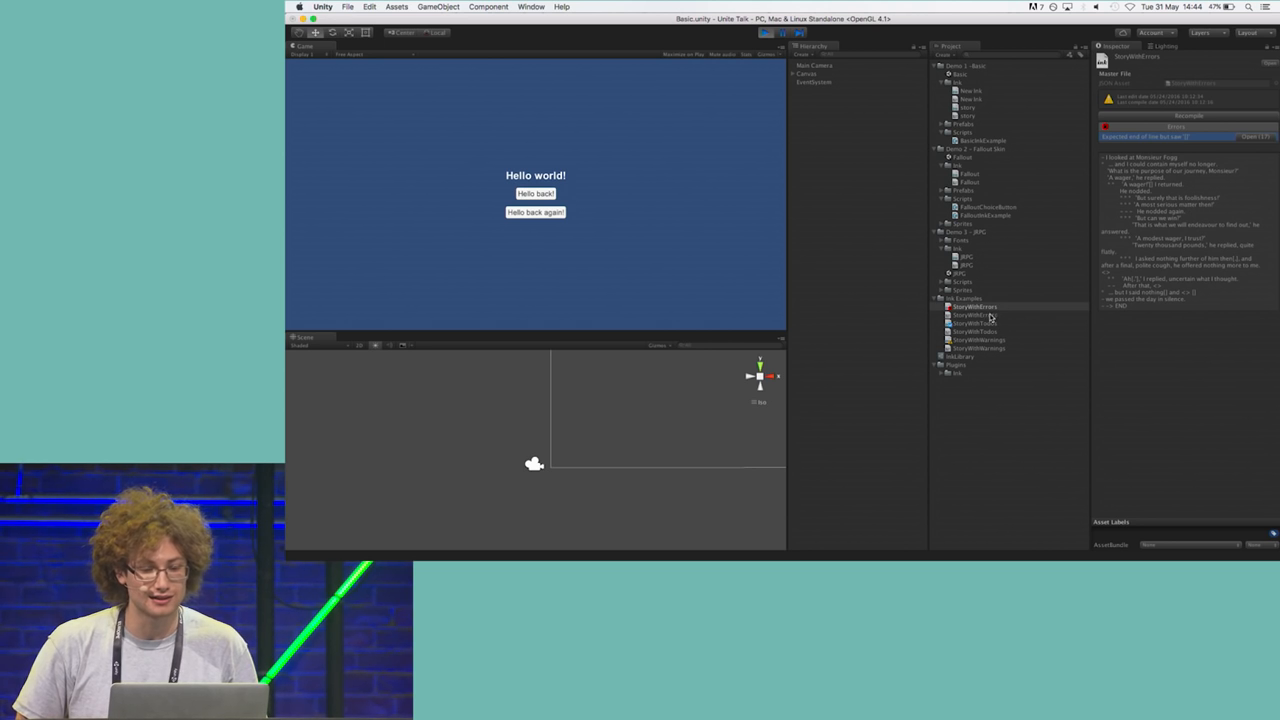
left_click(974, 324)
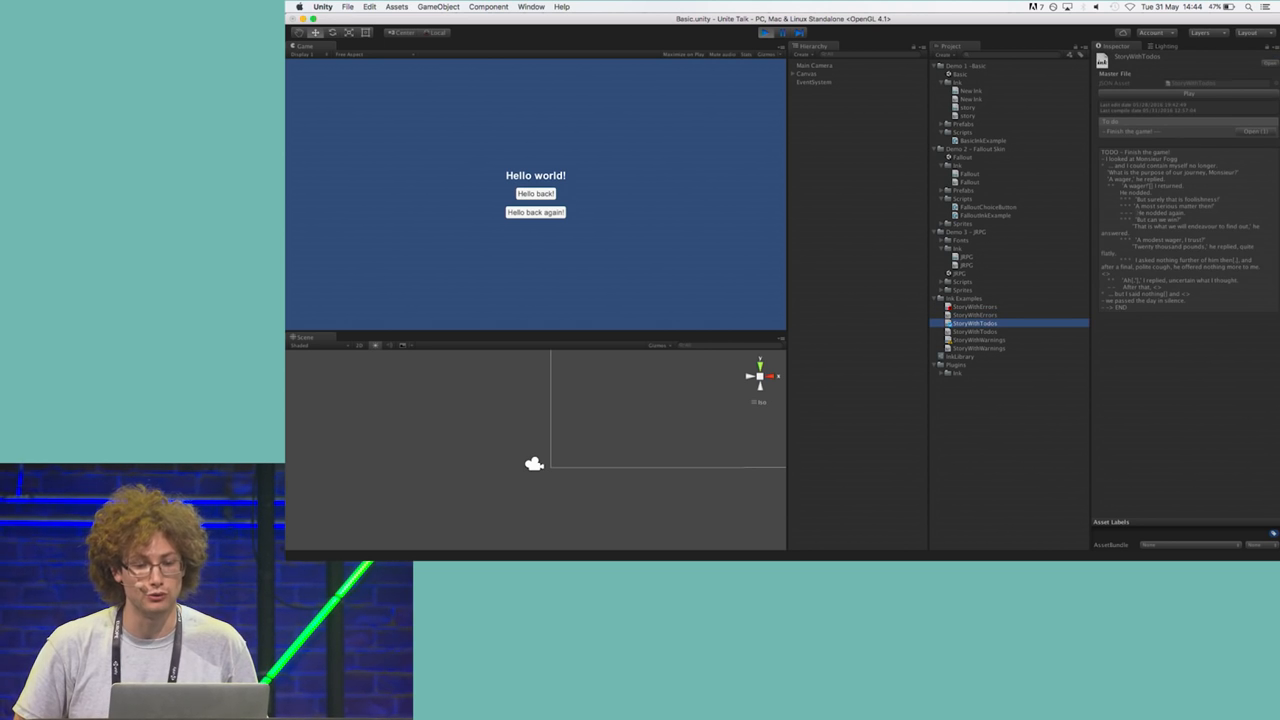
left_click(1160, 132)
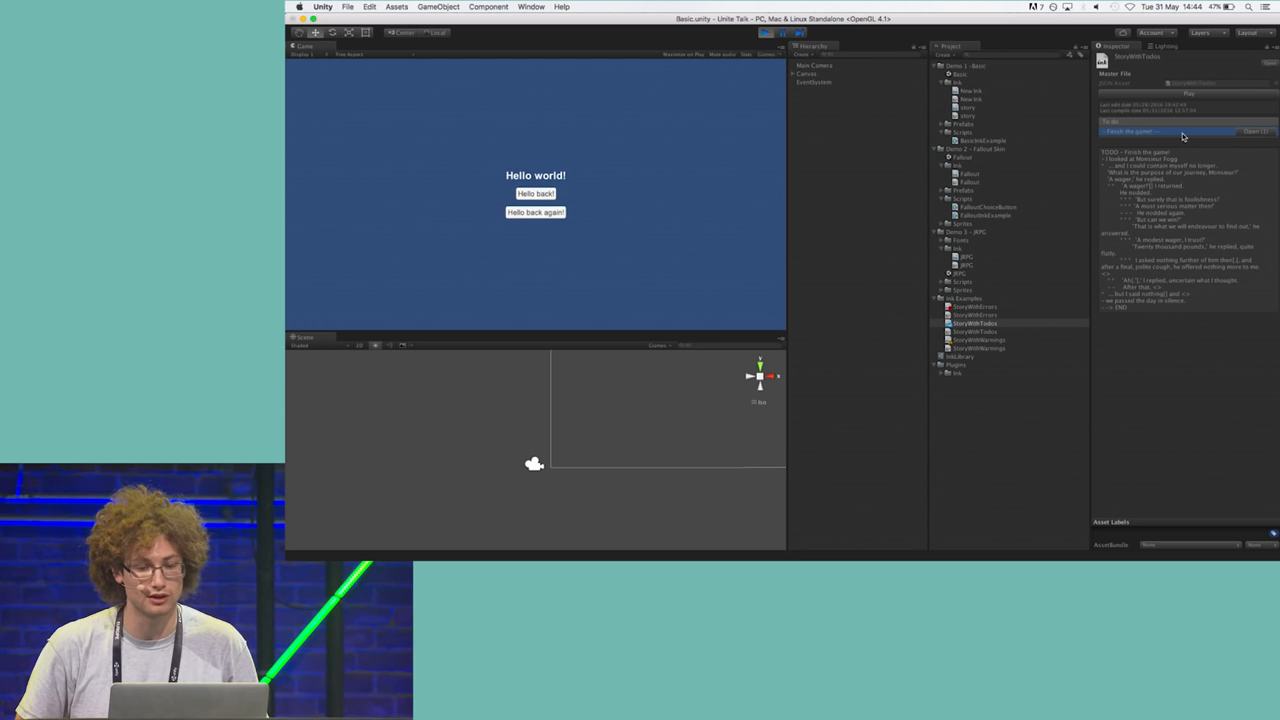
left_click(976, 340)
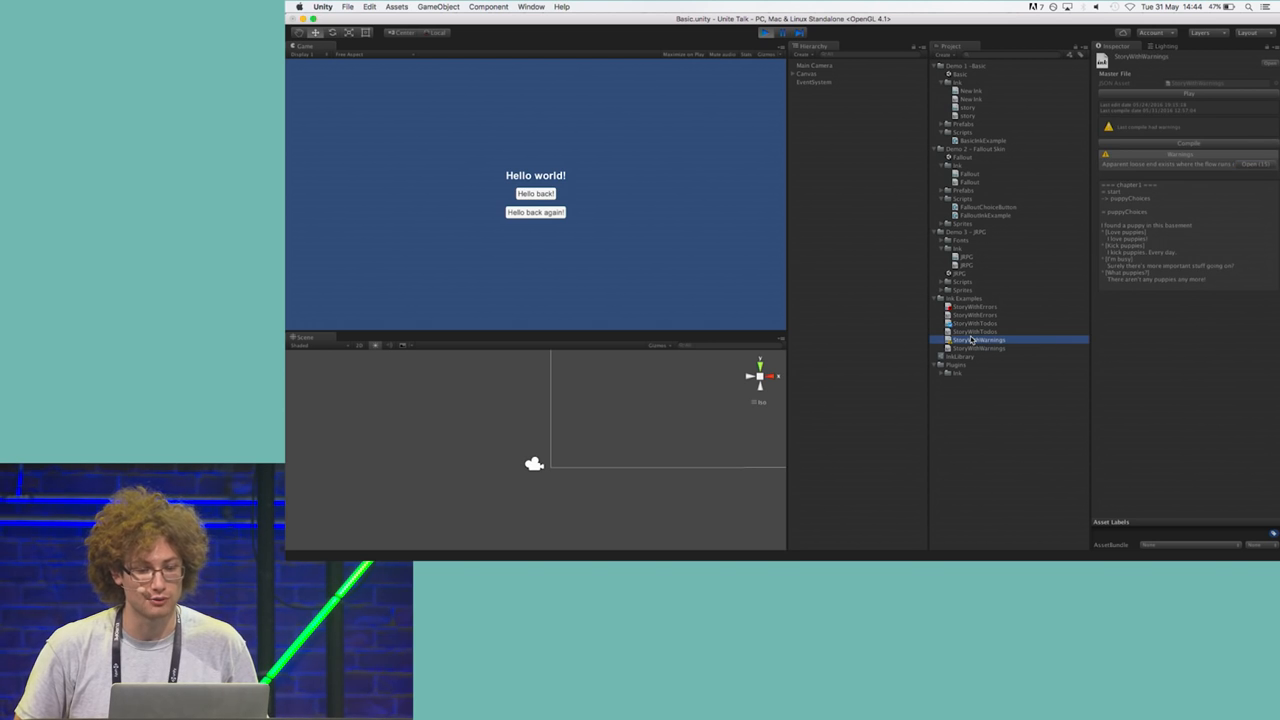
left_click(976, 306)
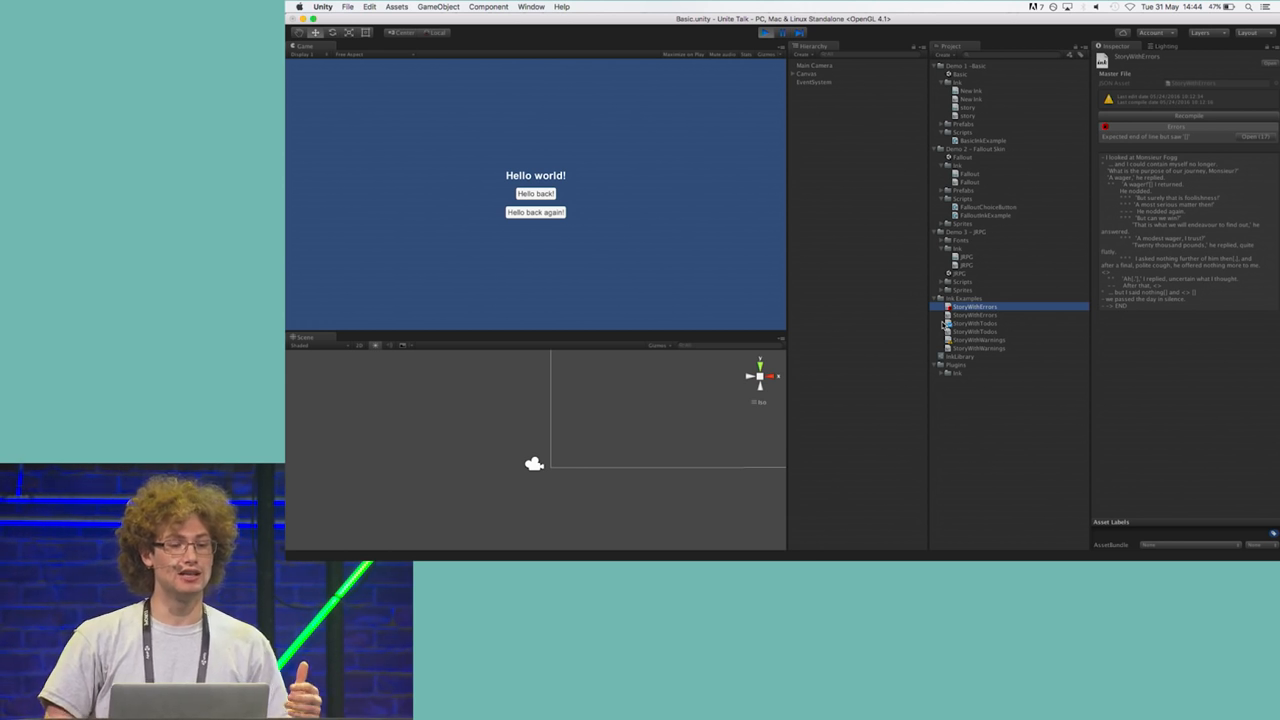
left_click(976, 324)
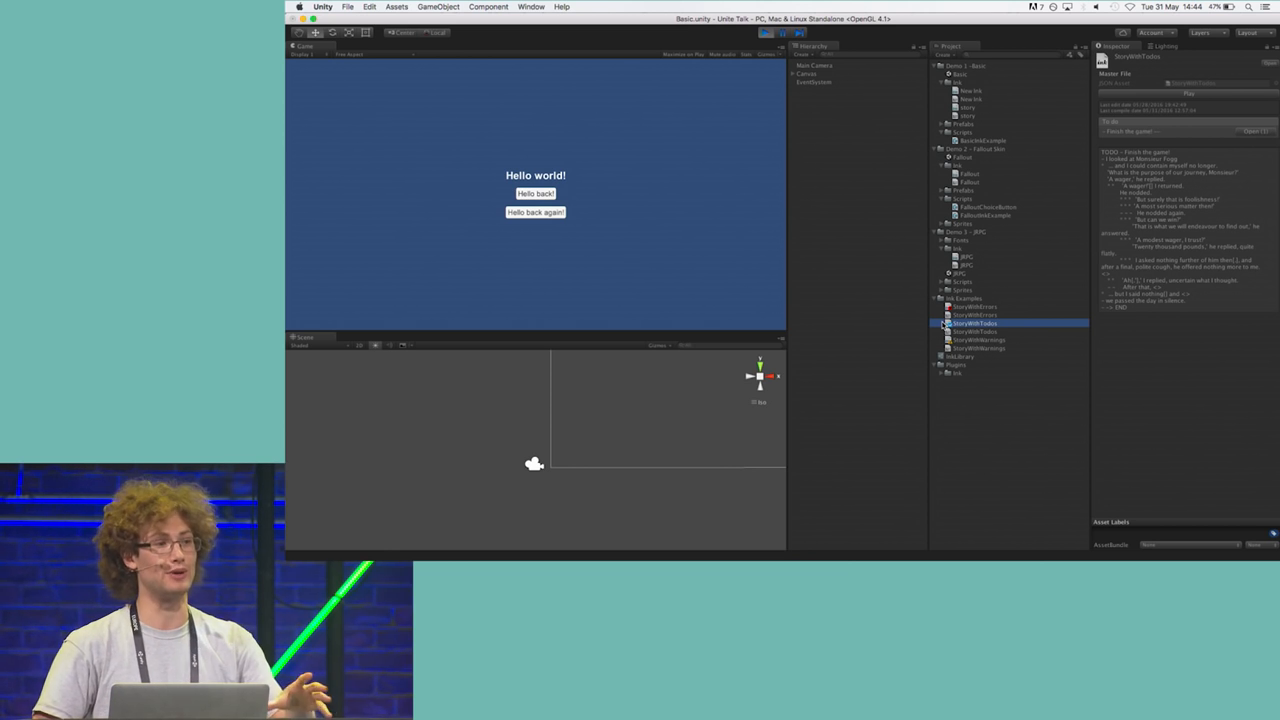
mouse_move(400, 394)
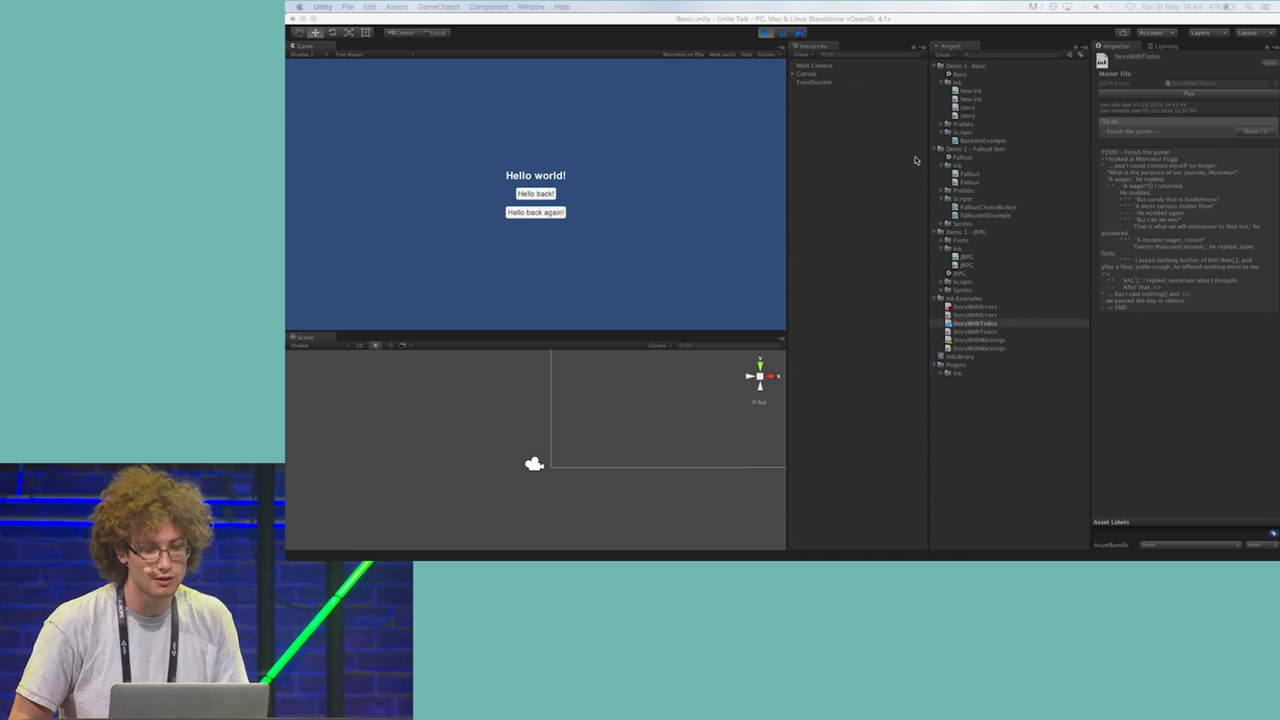
Select the basic demo's ink file and start it in the editor's Ink Player window.
left_click(968, 108)
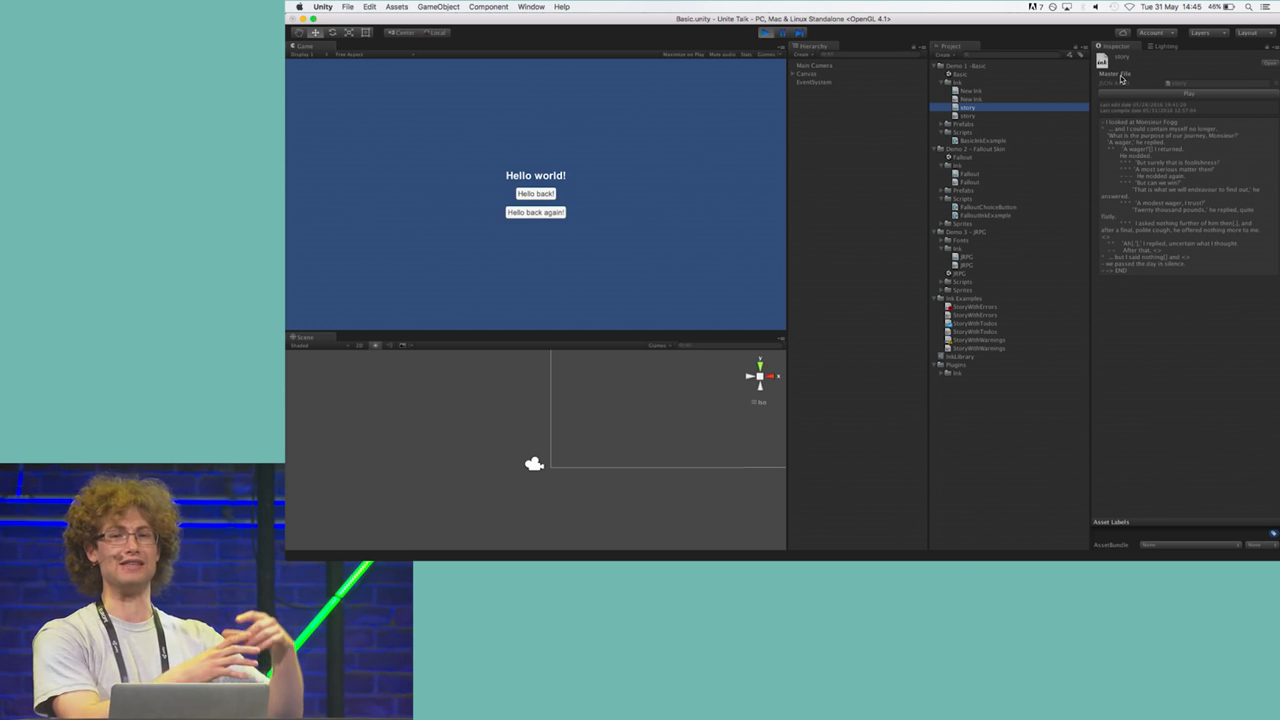
mouse_move(1220, 60)
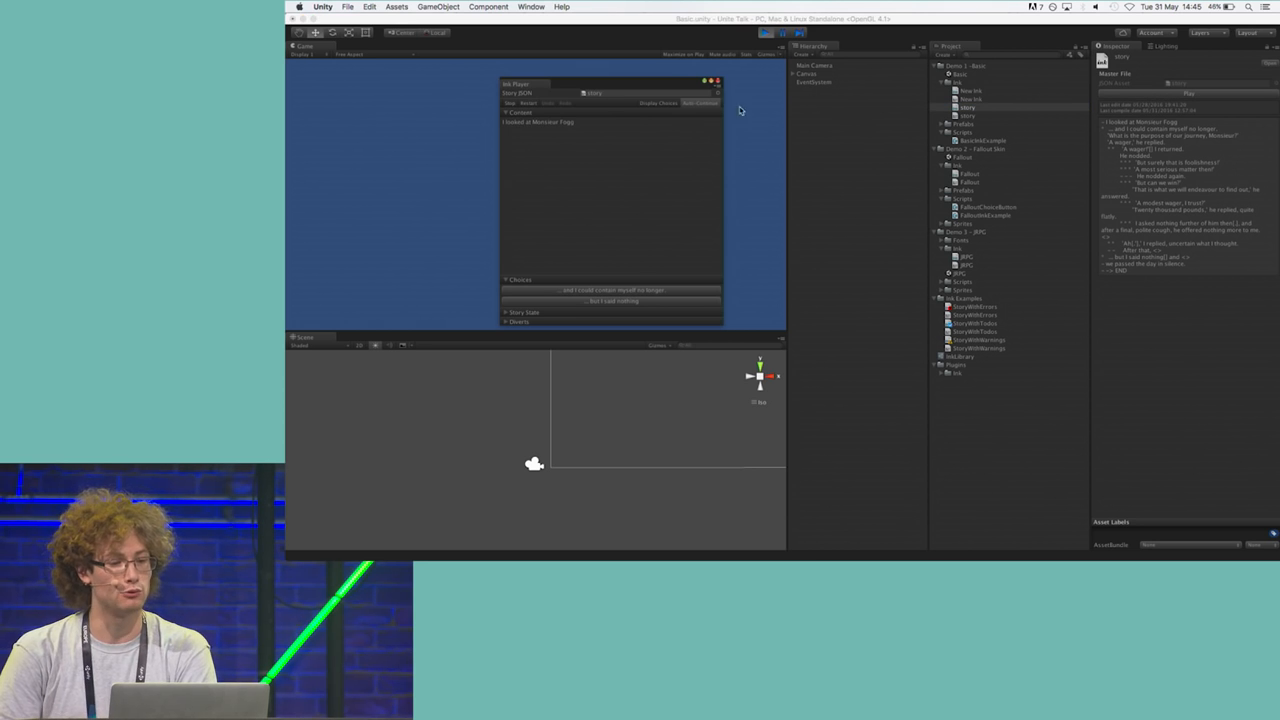
mouse_move(548, 208)
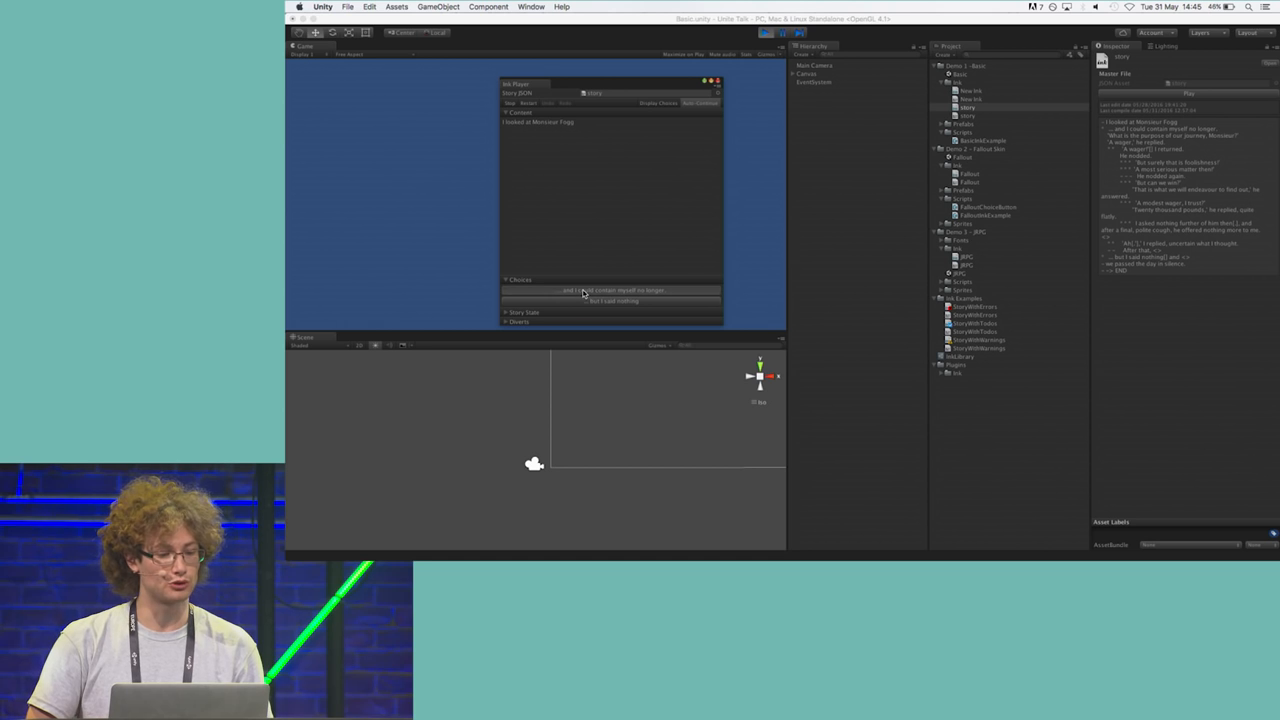
left_click(612, 290)
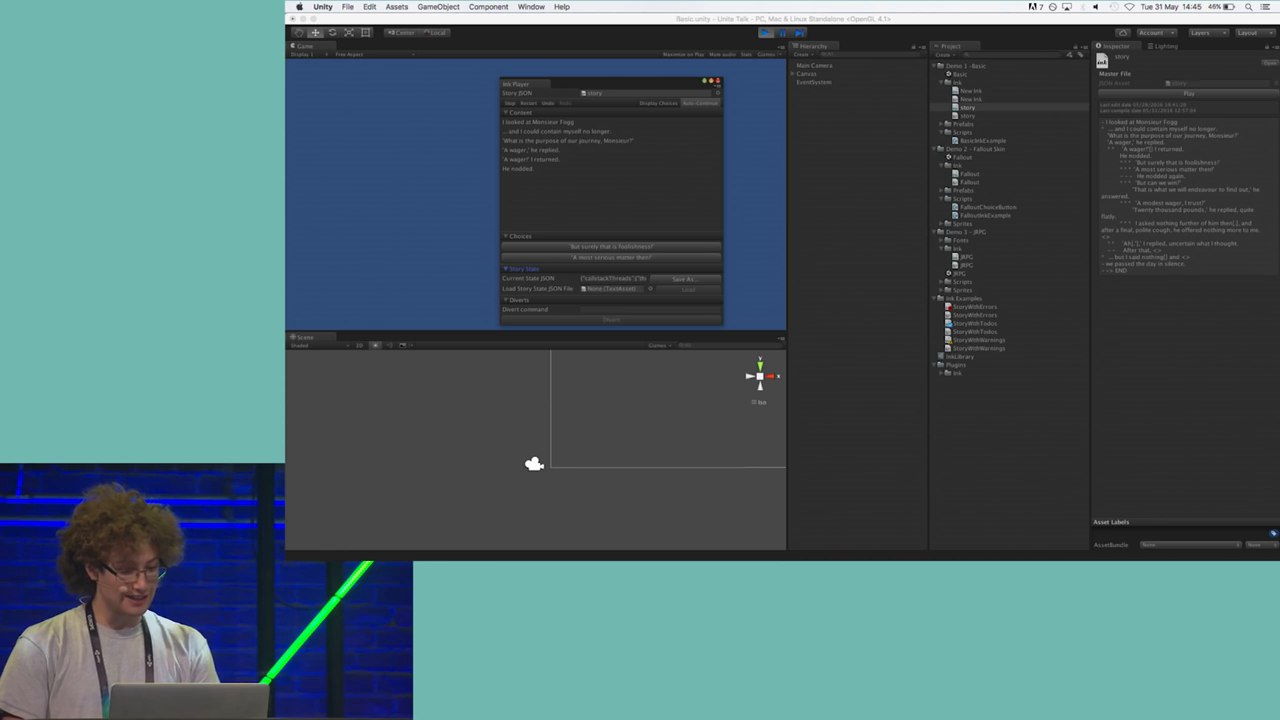
Review BasicInkExample.cs in MonoDevelop, selecting the loop that builds choice buttons.
key("cmd+tab")
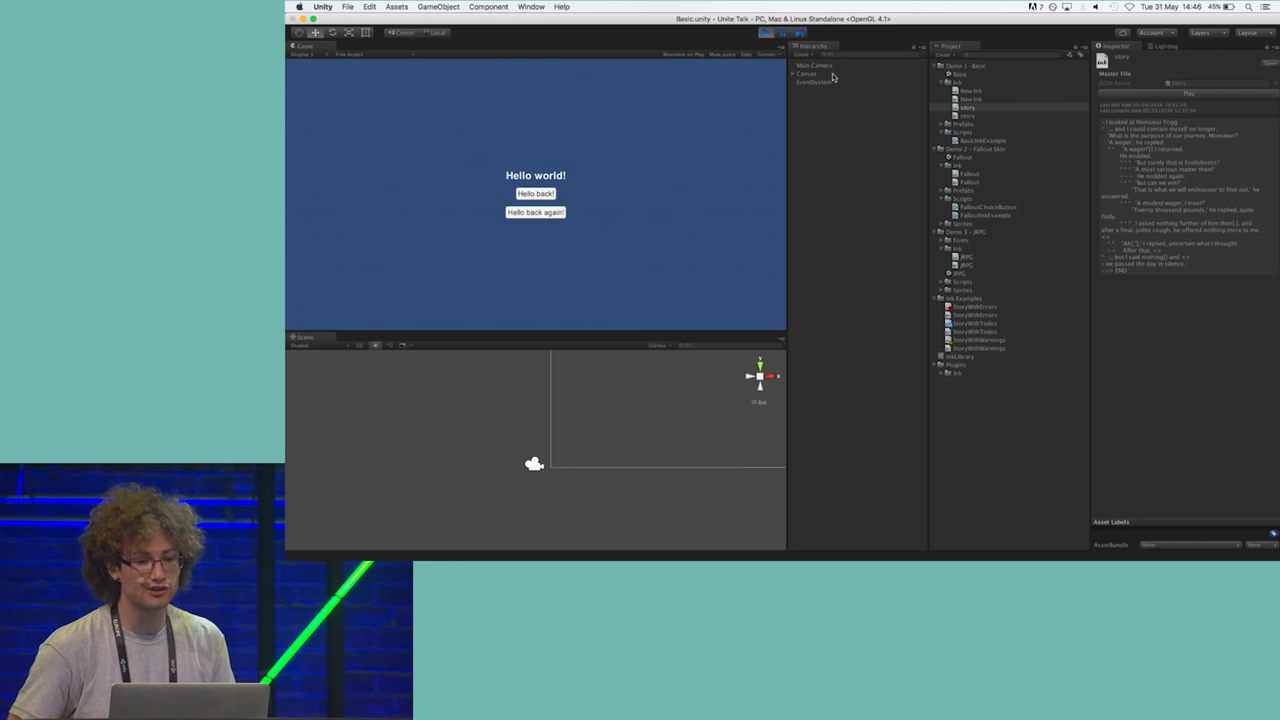
left_click(806, 74)
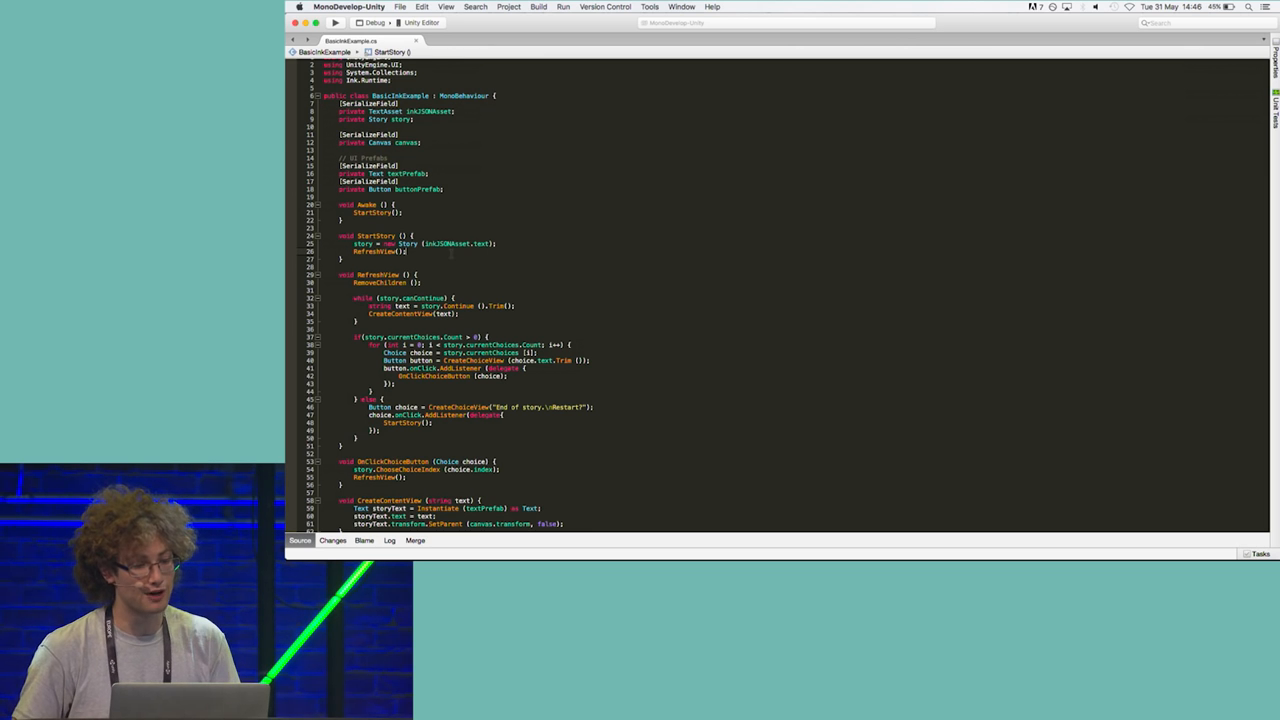
left_click(420, 244)
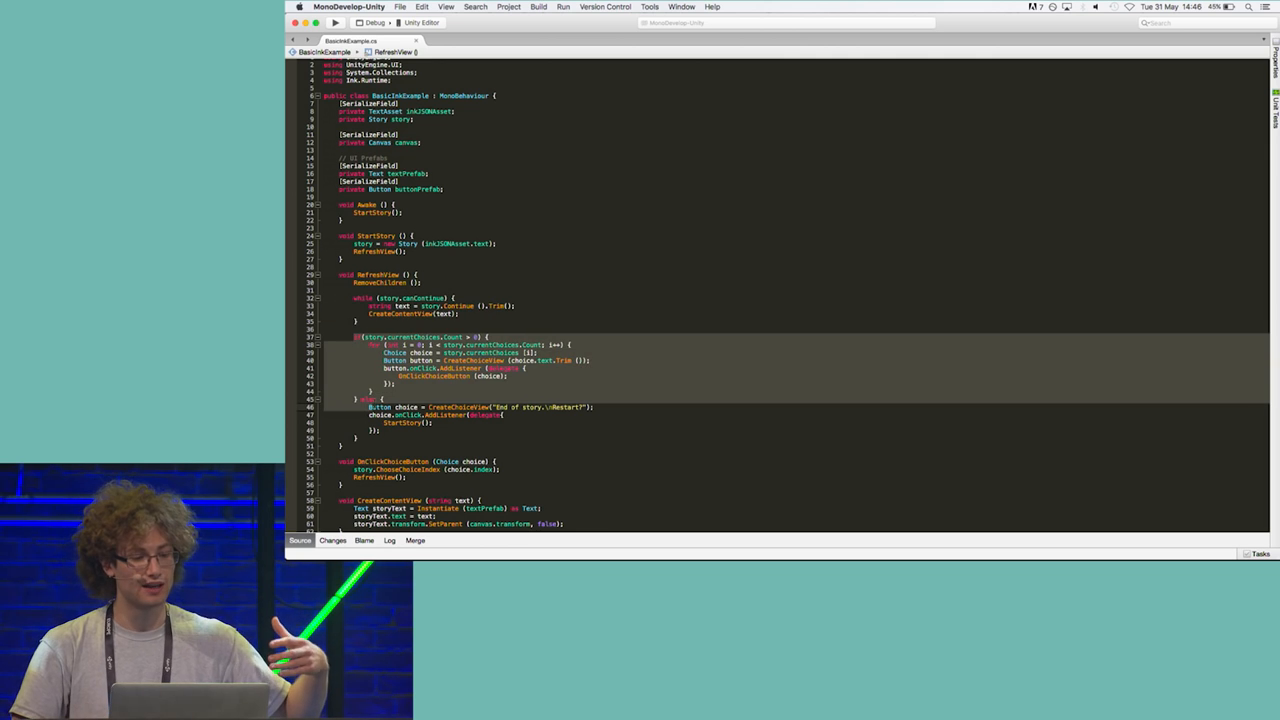
scroll("down", 3)
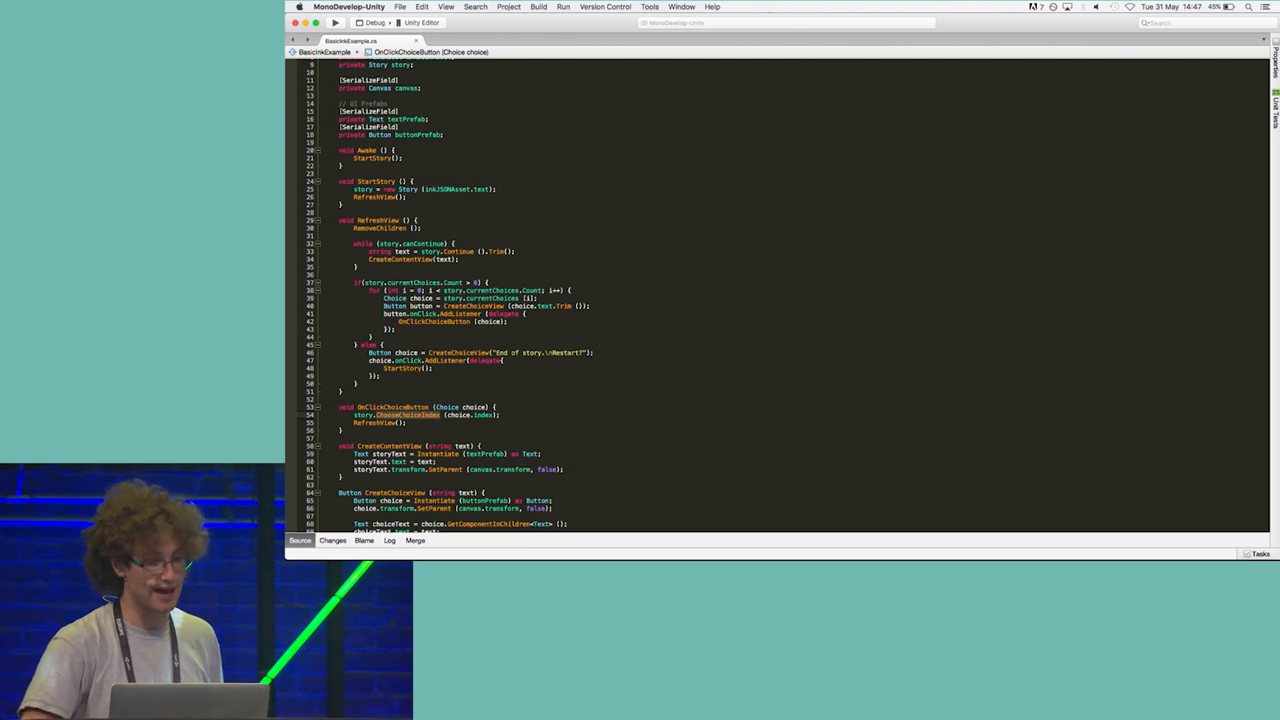
scroll("down", 3)
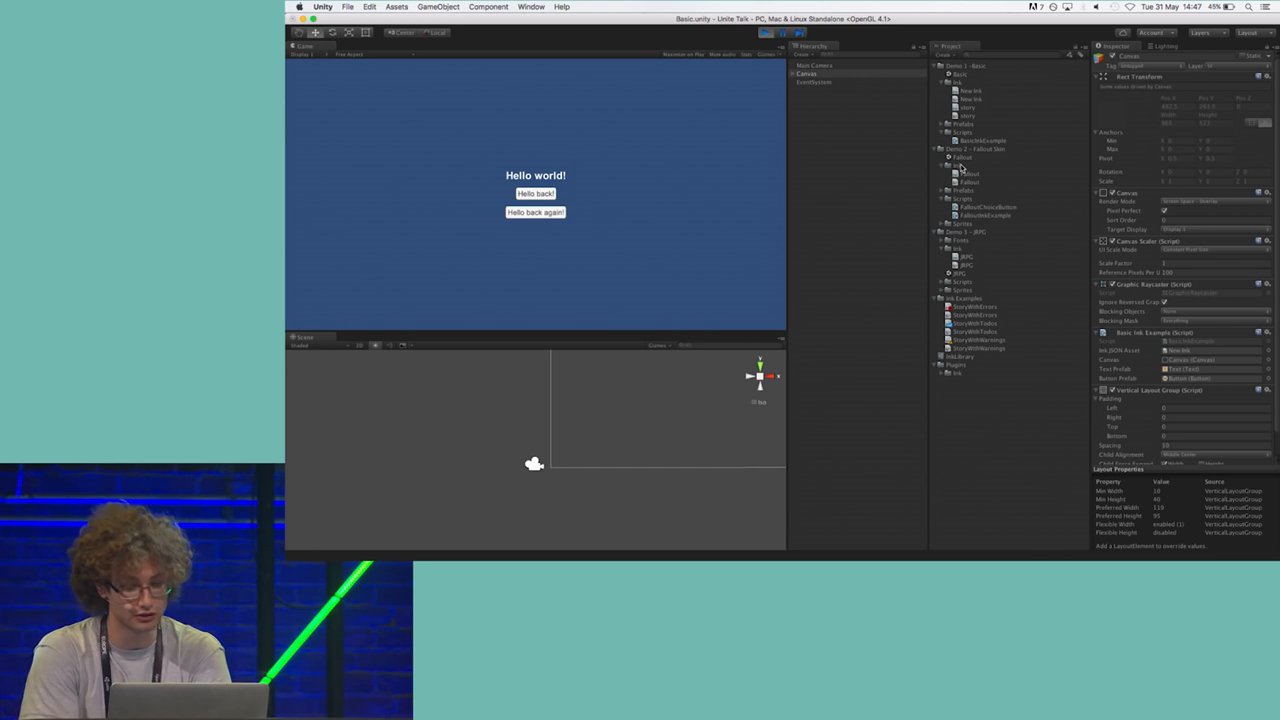
mouse_move(1018, 154)
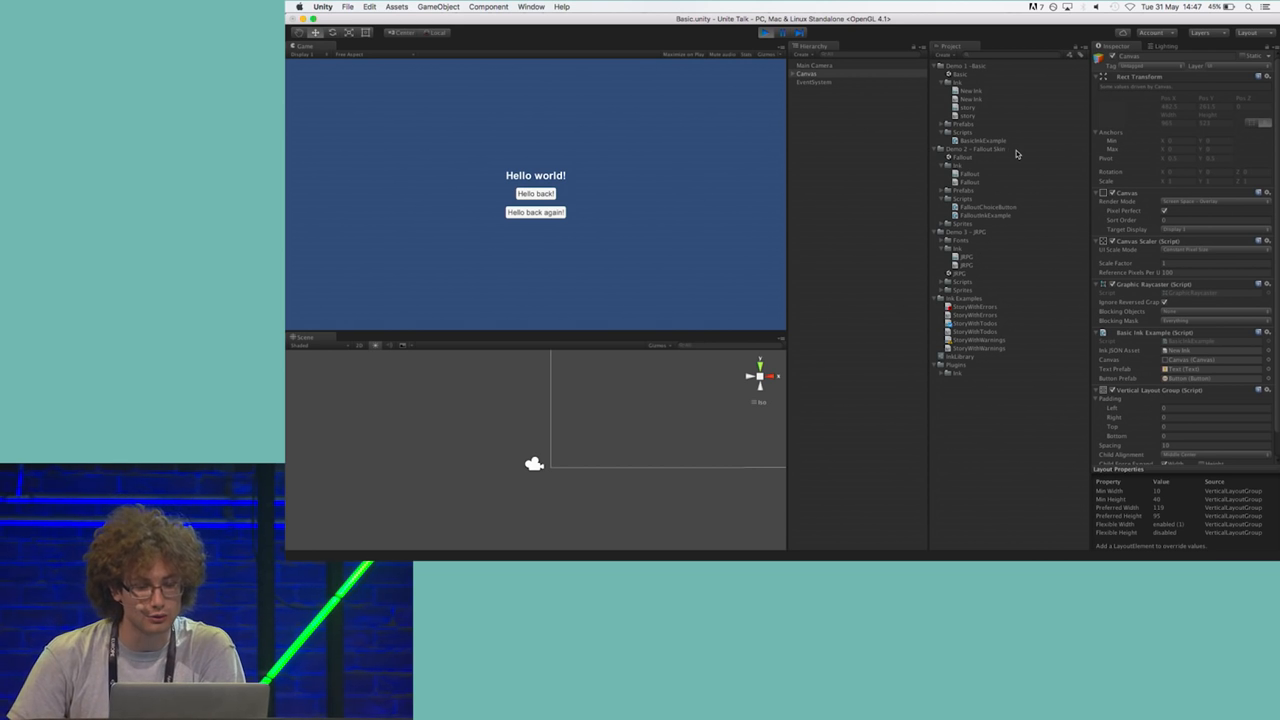
Open the next demo folder's scene, triggering the save-changes prompt for the Basic scene.
left_click(956, 164)
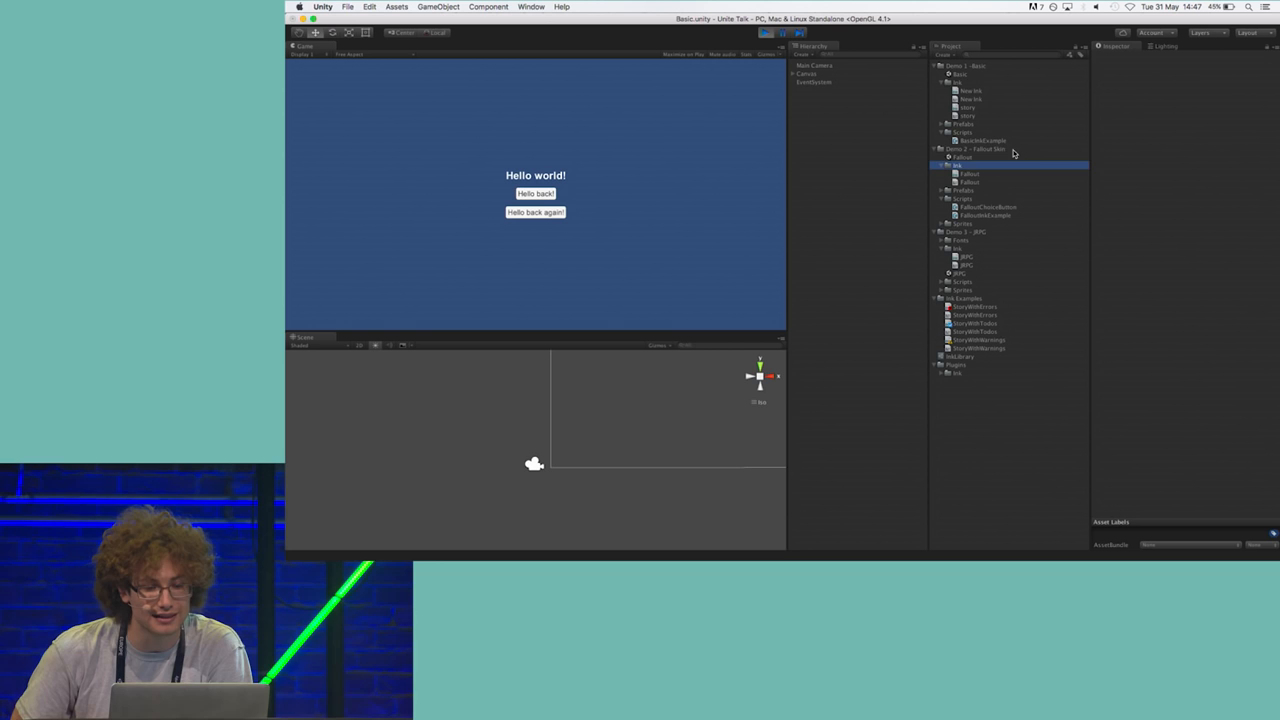
left_click(962, 156)
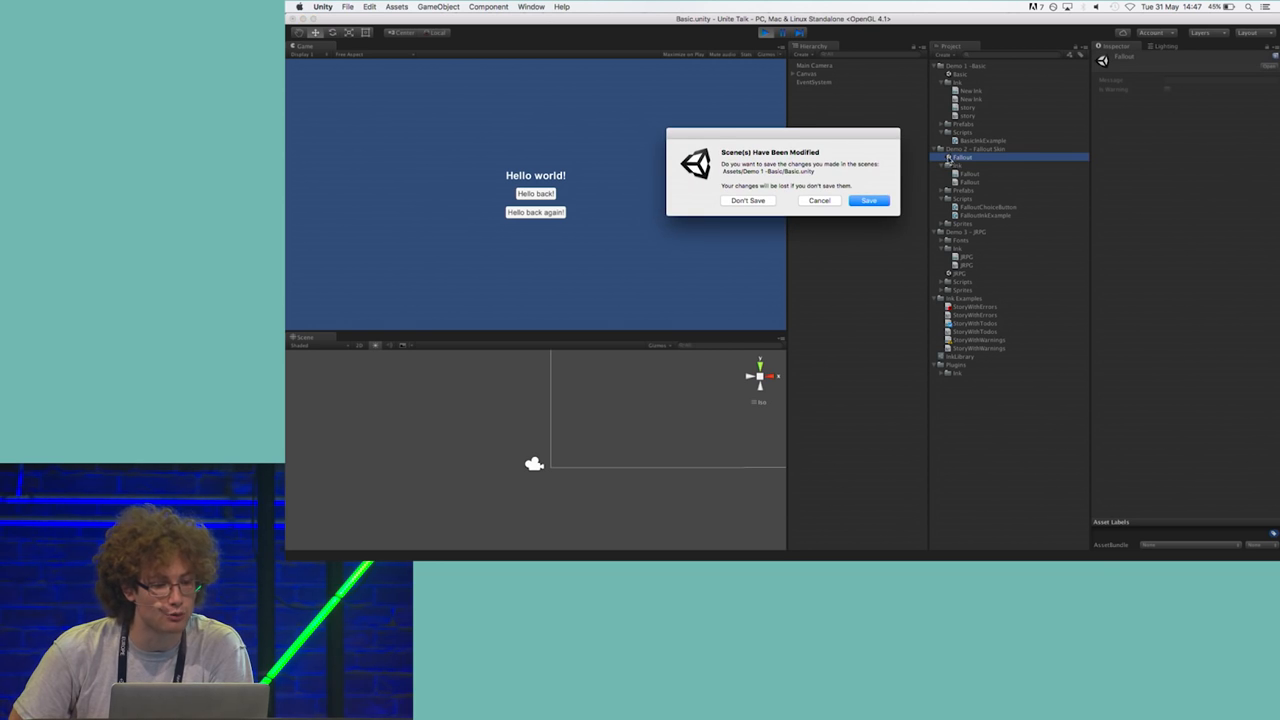
Play the Fallout dialogue scene and advance through the 'I found a dog outside' conversation.
left_click(748, 200)
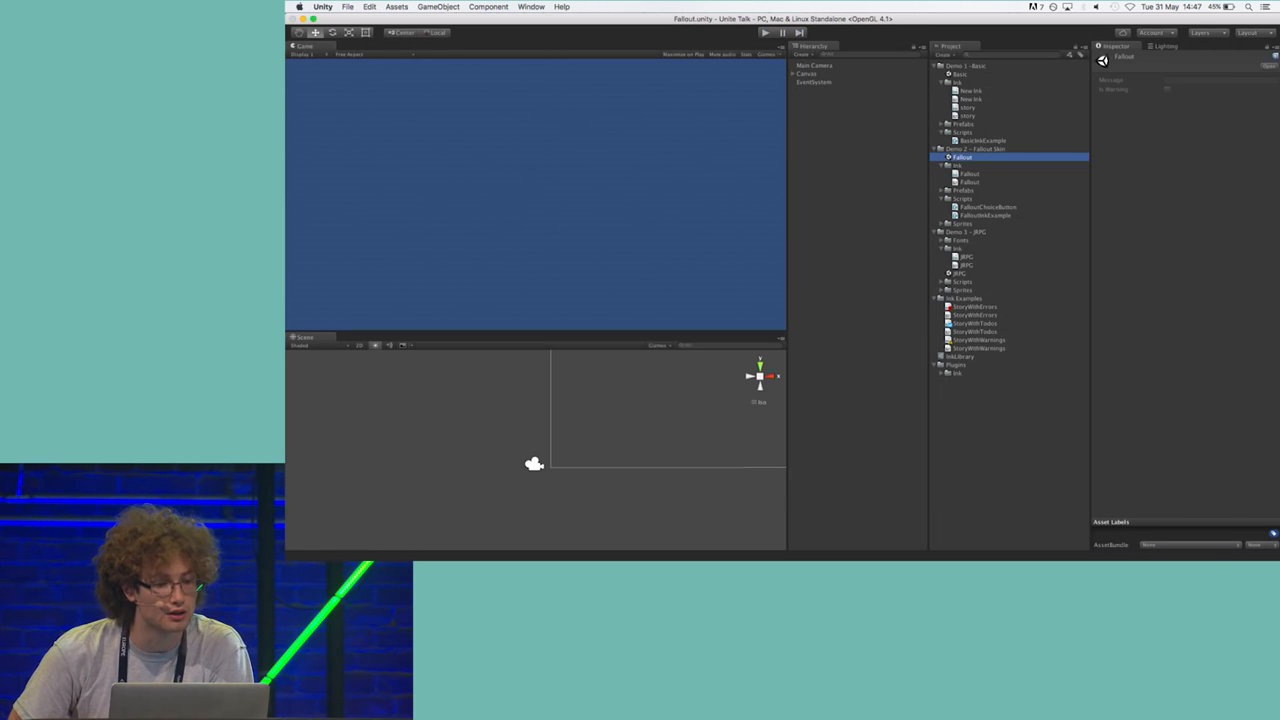
left_click(764, 32)
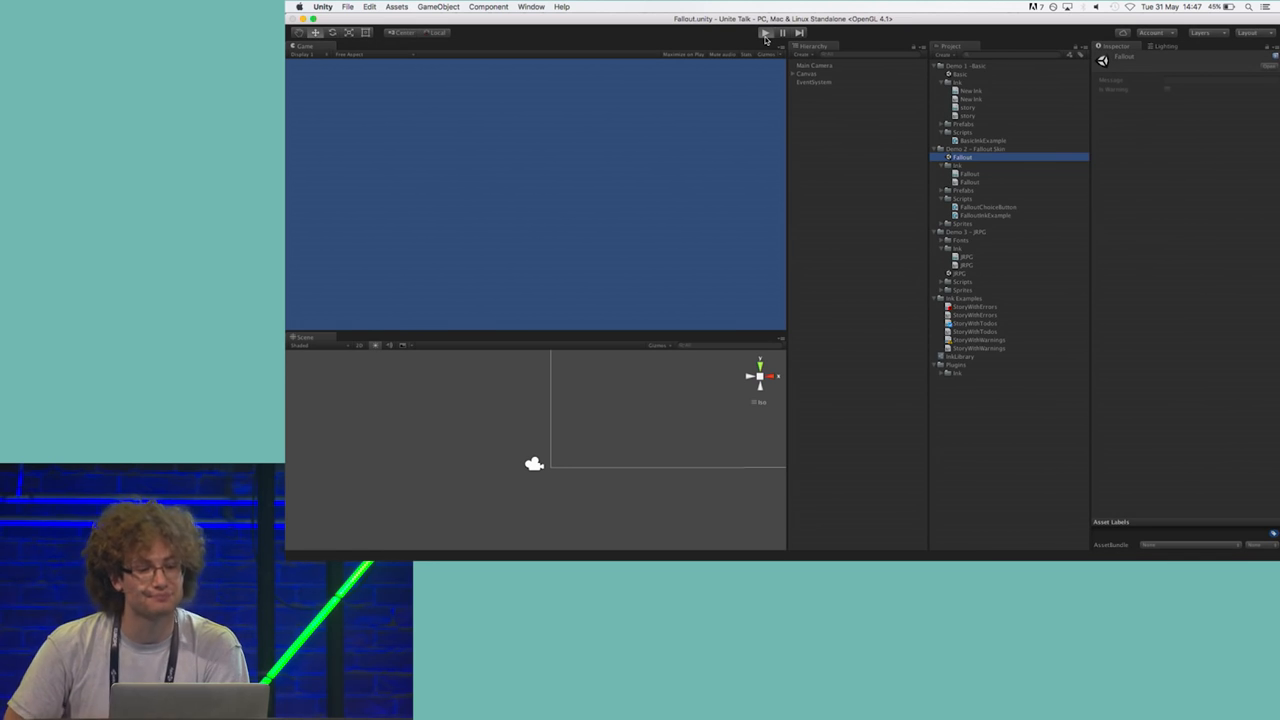
left_click(764, 32)
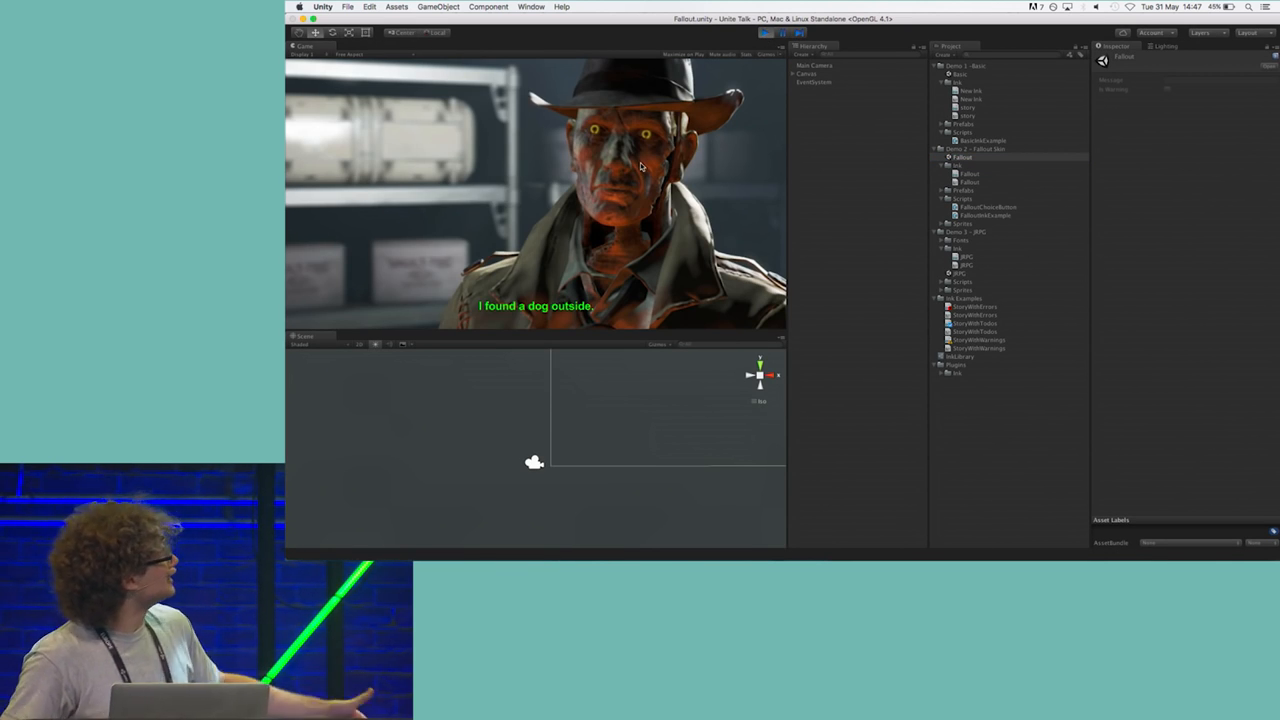
mouse_move(568, 222)
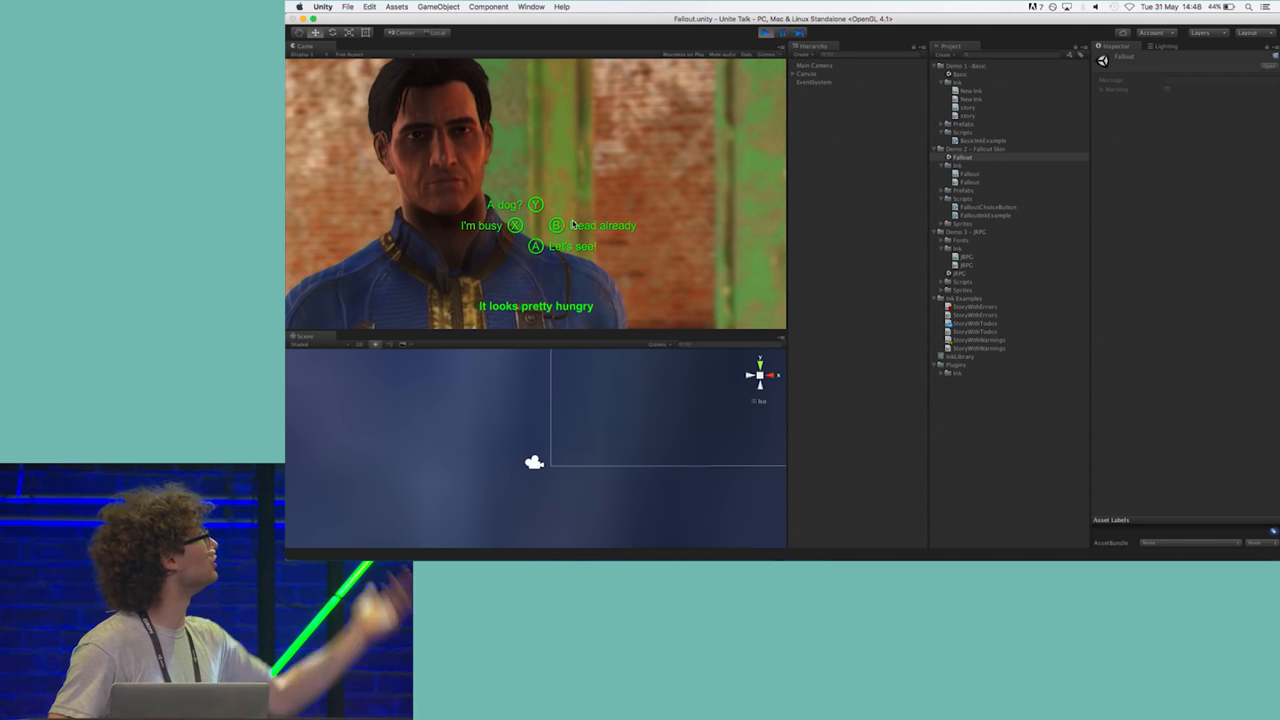
mouse_move(732, 132)
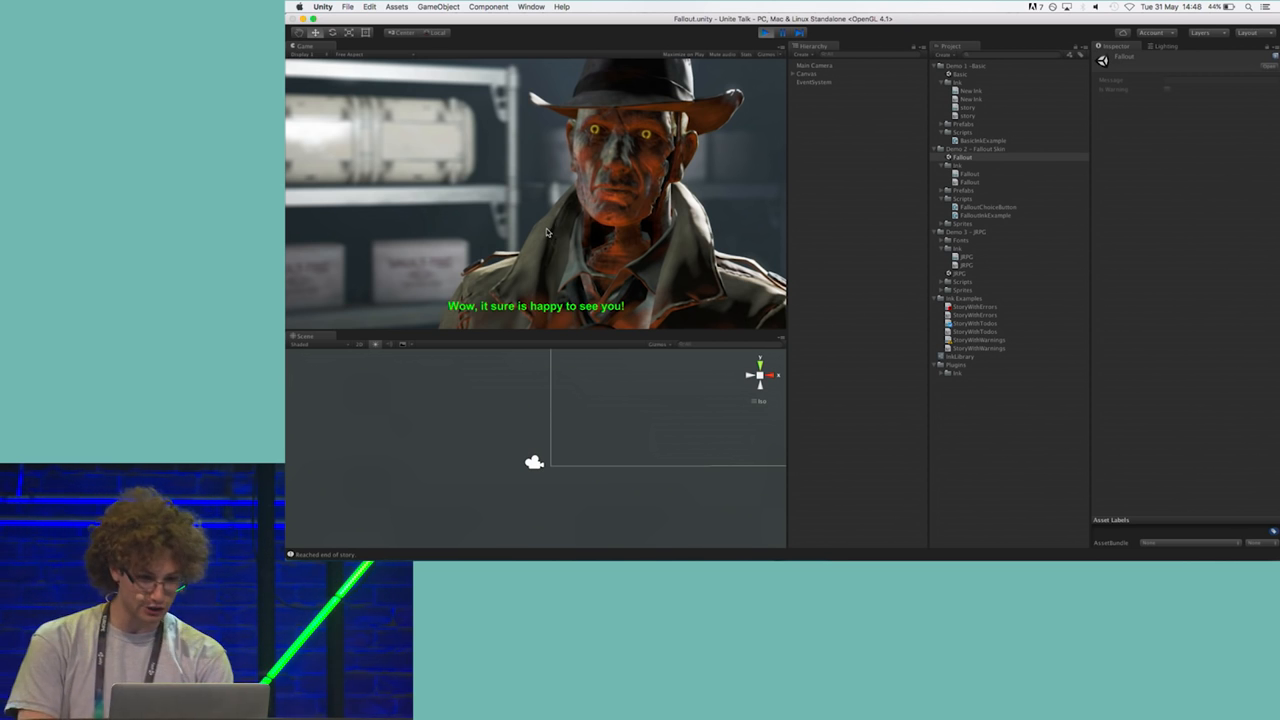
Stop Play mode, preview the Fallout ink story in the Inspector, and expand the Scene 2 - JRPG folder.
key("cmd+tab")
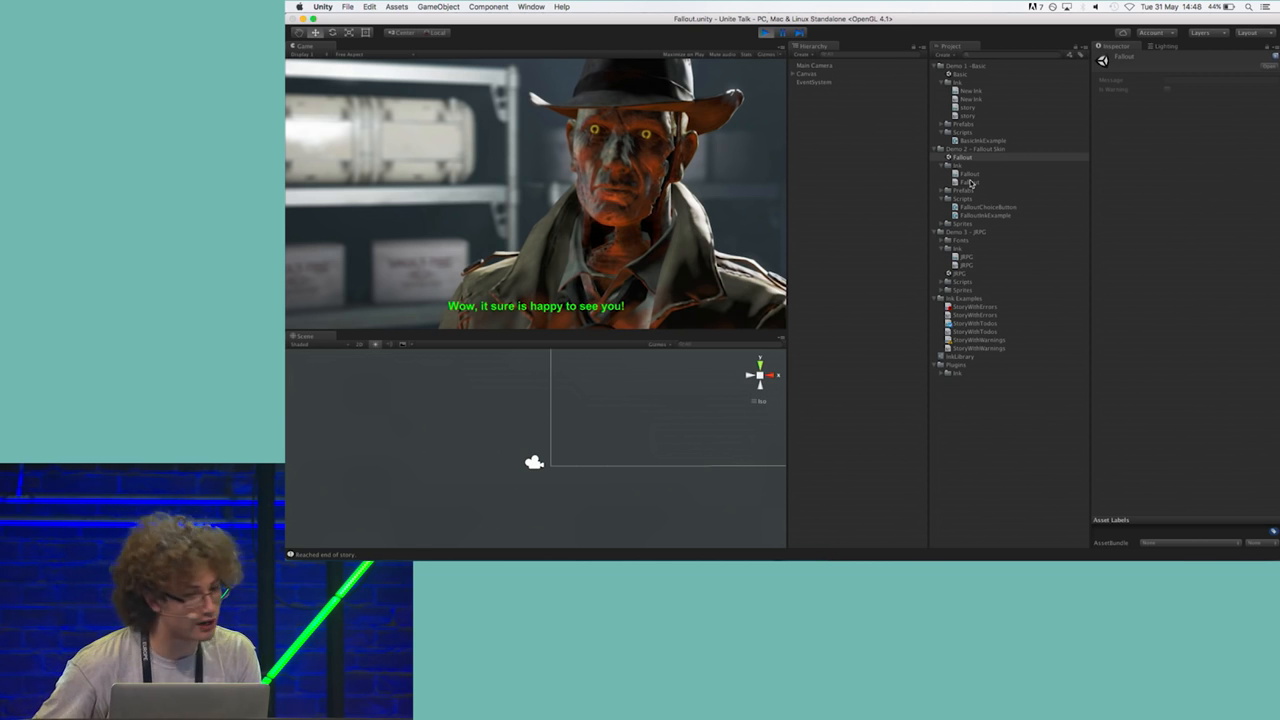
left_click(964, 190)
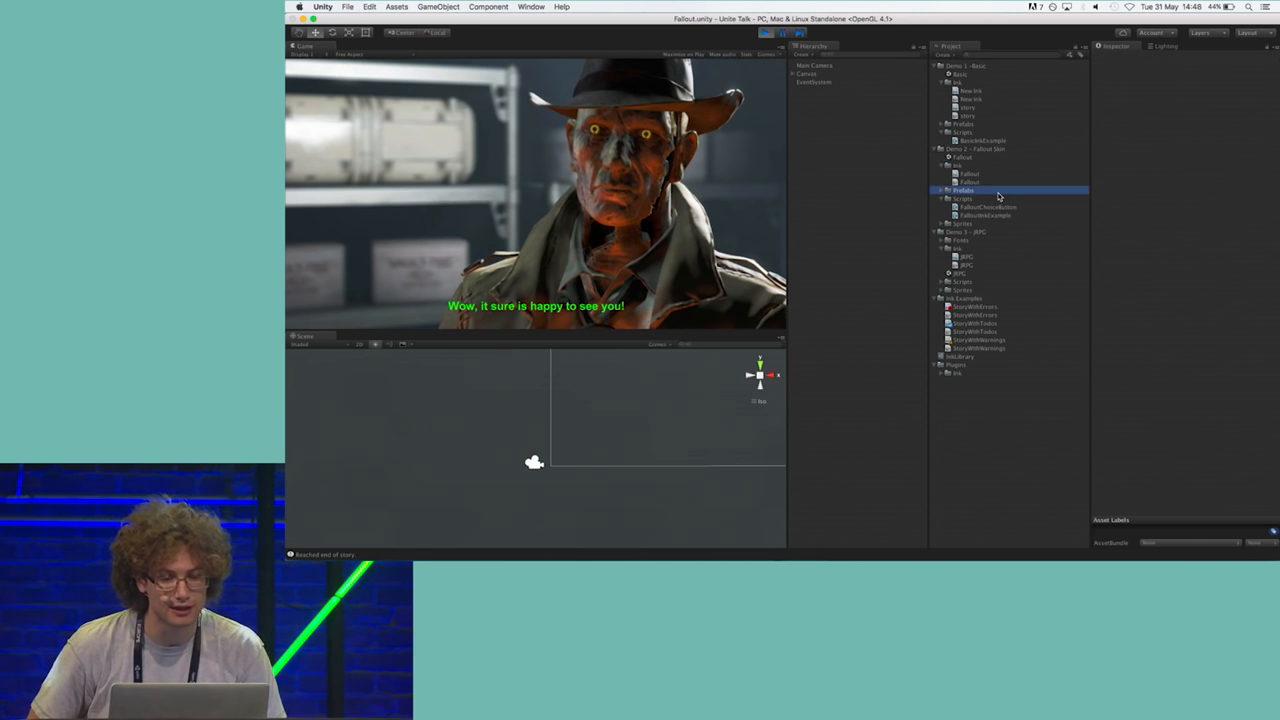
left_click(968, 172)
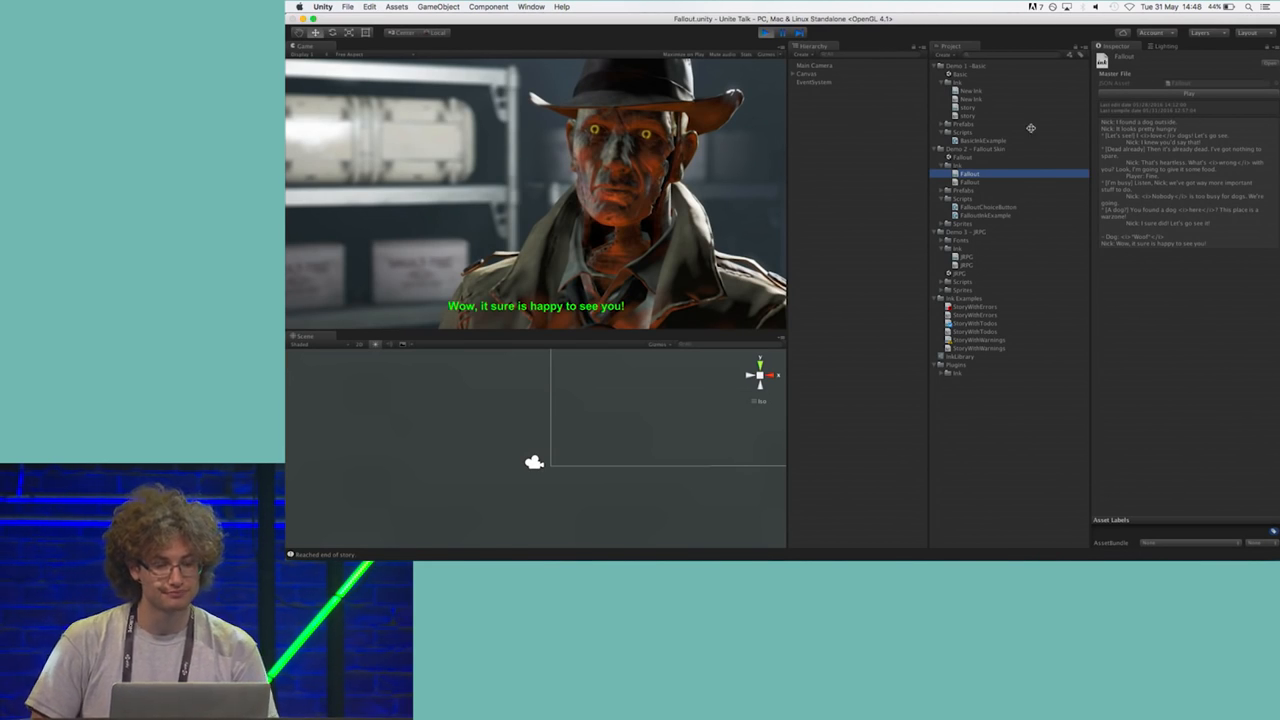
left_click(964, 232)
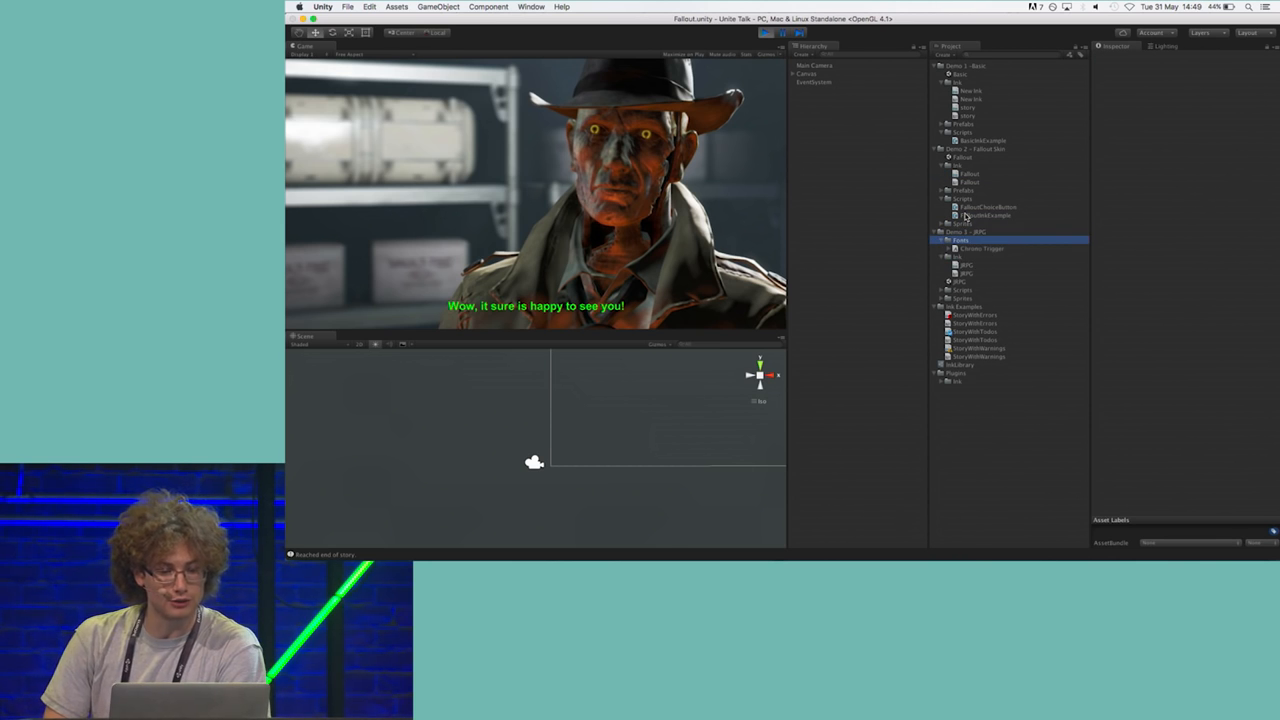
Load the JRPG town scene and play it to hear the townsfolk's tent and penniless lines.
left_click(964, 290)
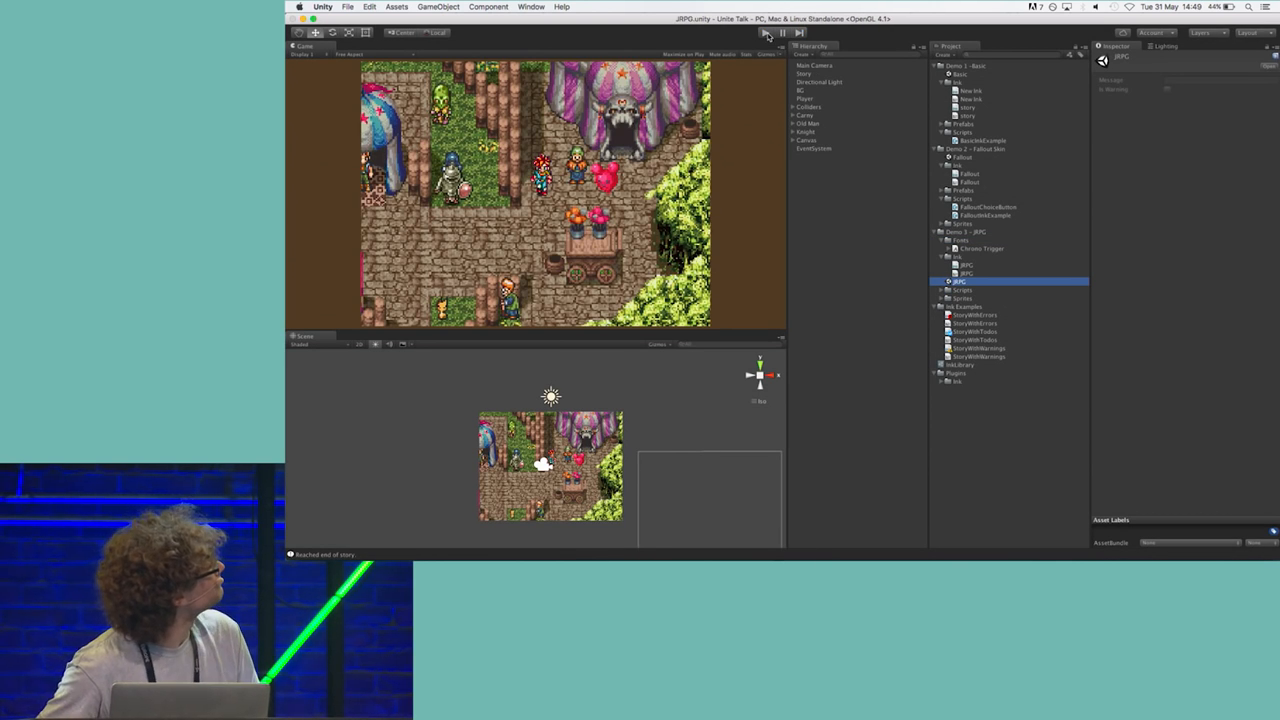
left_click(764, 32)
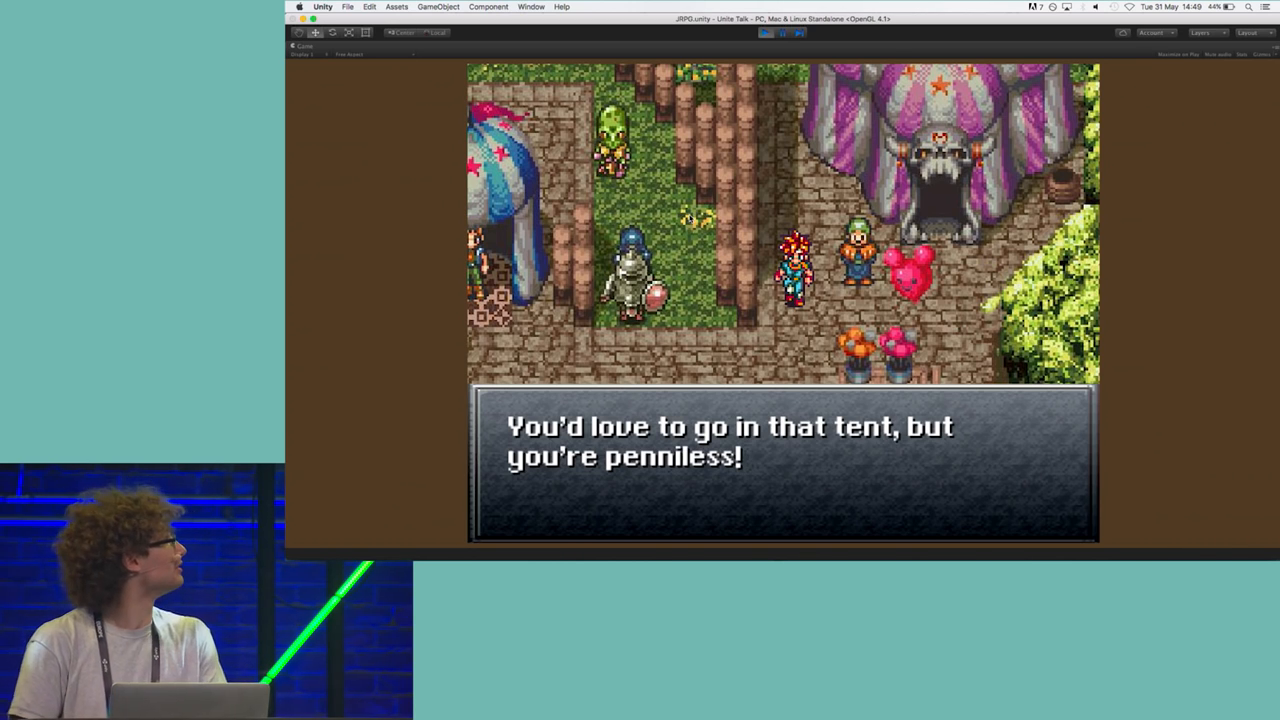
mouse_move(756, 262)
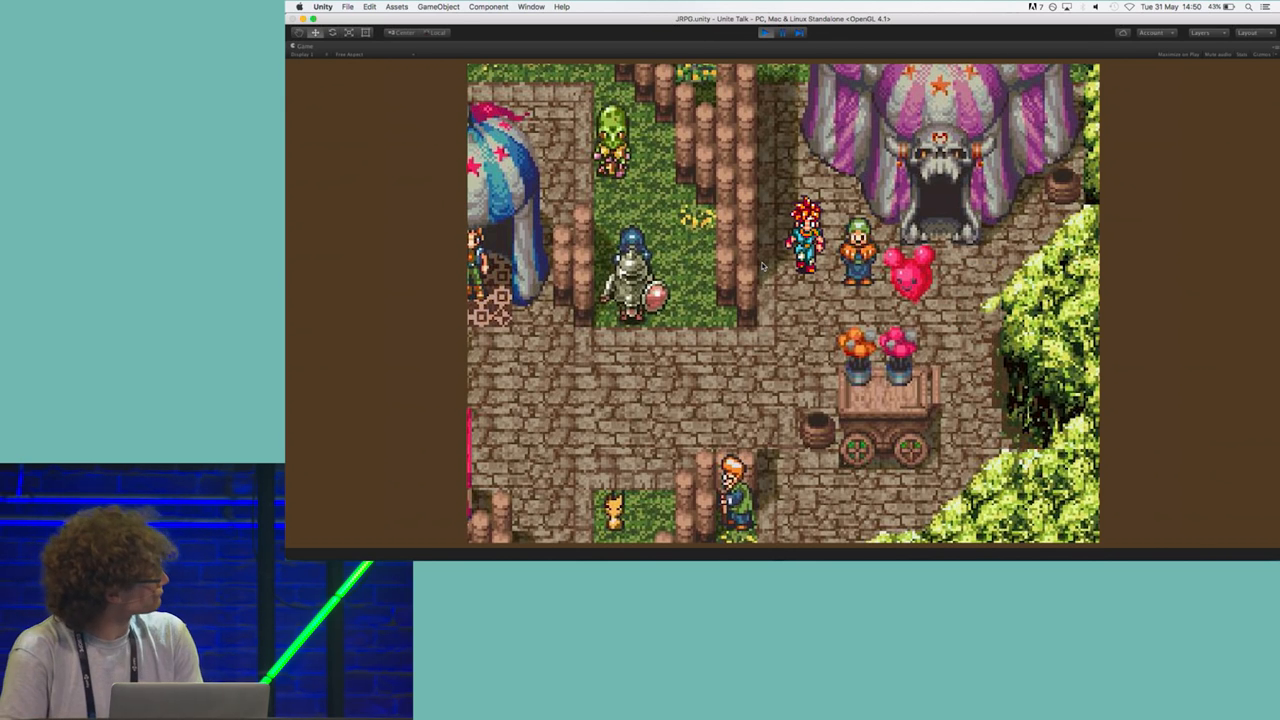
mouse_move(970, 312)
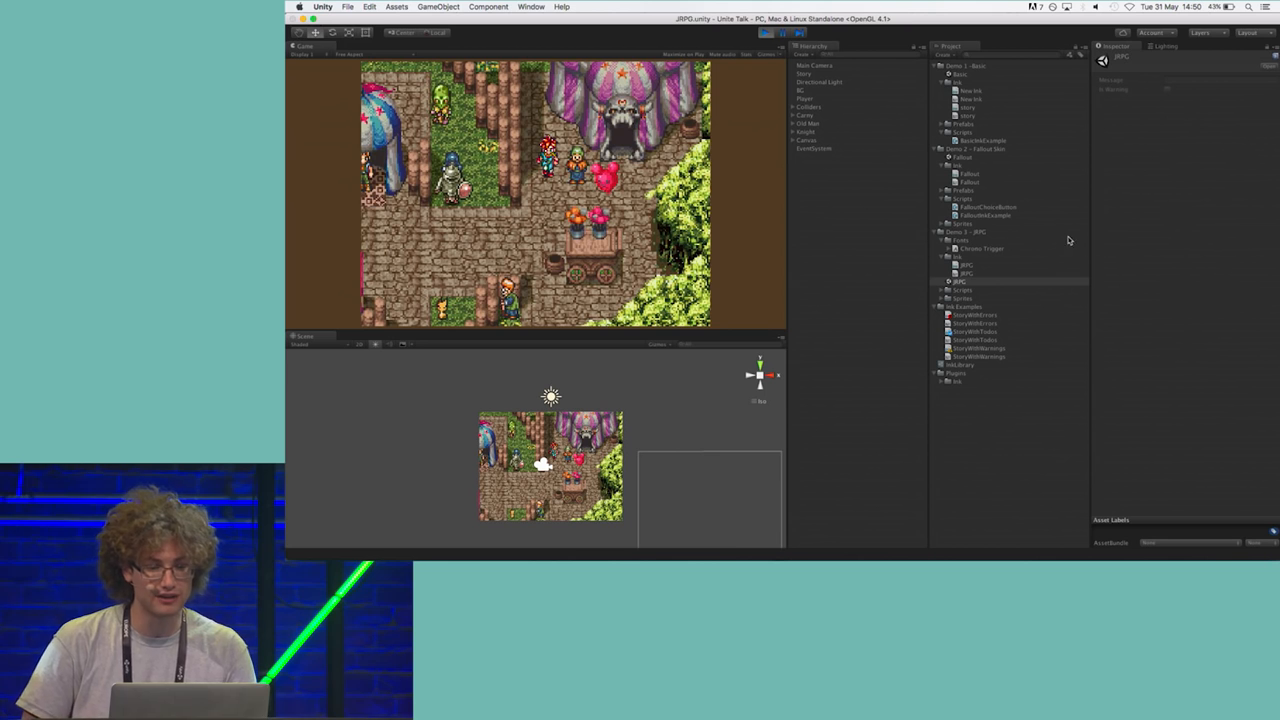
Preview the JRPG ink story in the Inspector and open JRPG.ink in Sublime Text.
left_click(966, 264)
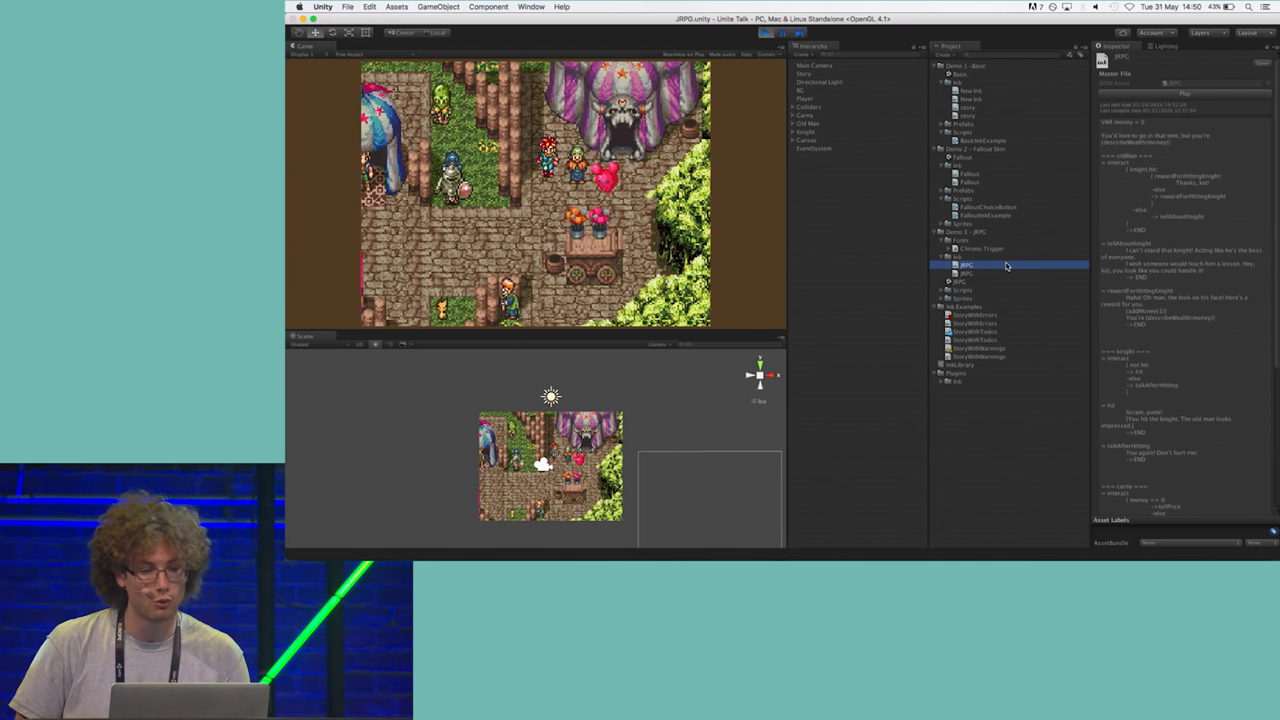
left_click(968, 272)
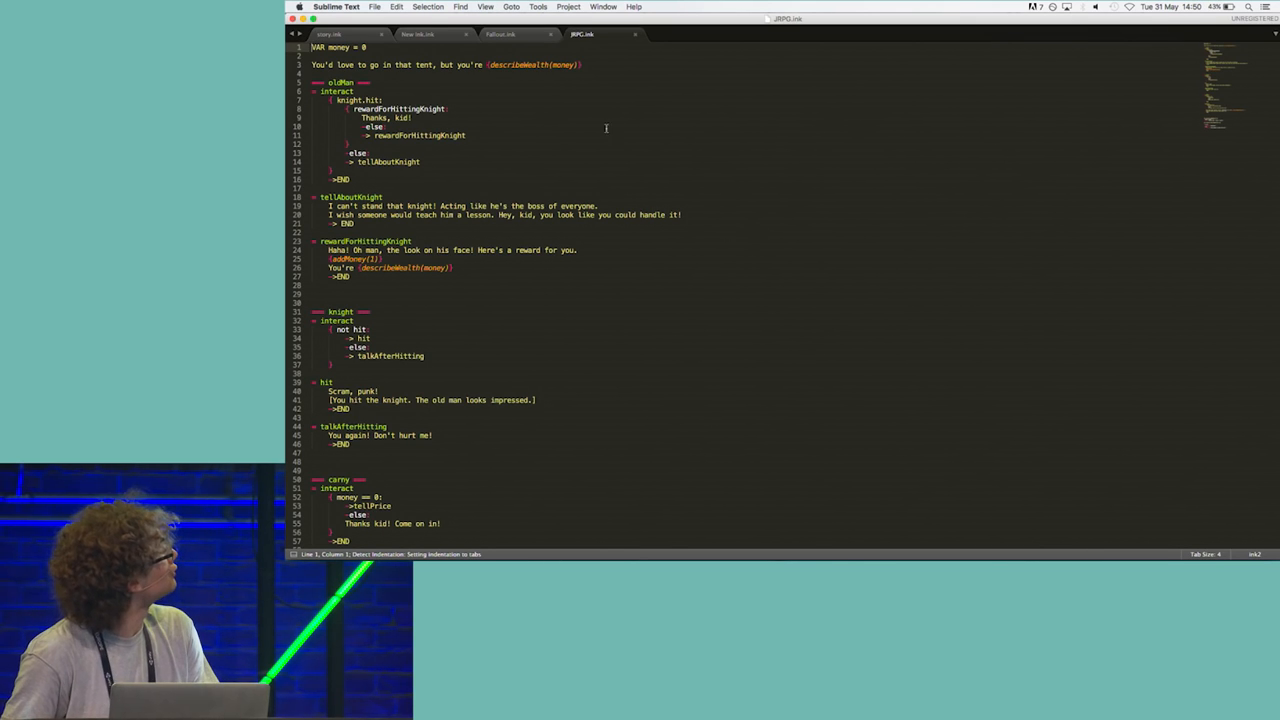
Highlight the word 'interact' in JRPG.ink, then return to the Unity editor.
left_click_drag(312, 312, 368, 322)
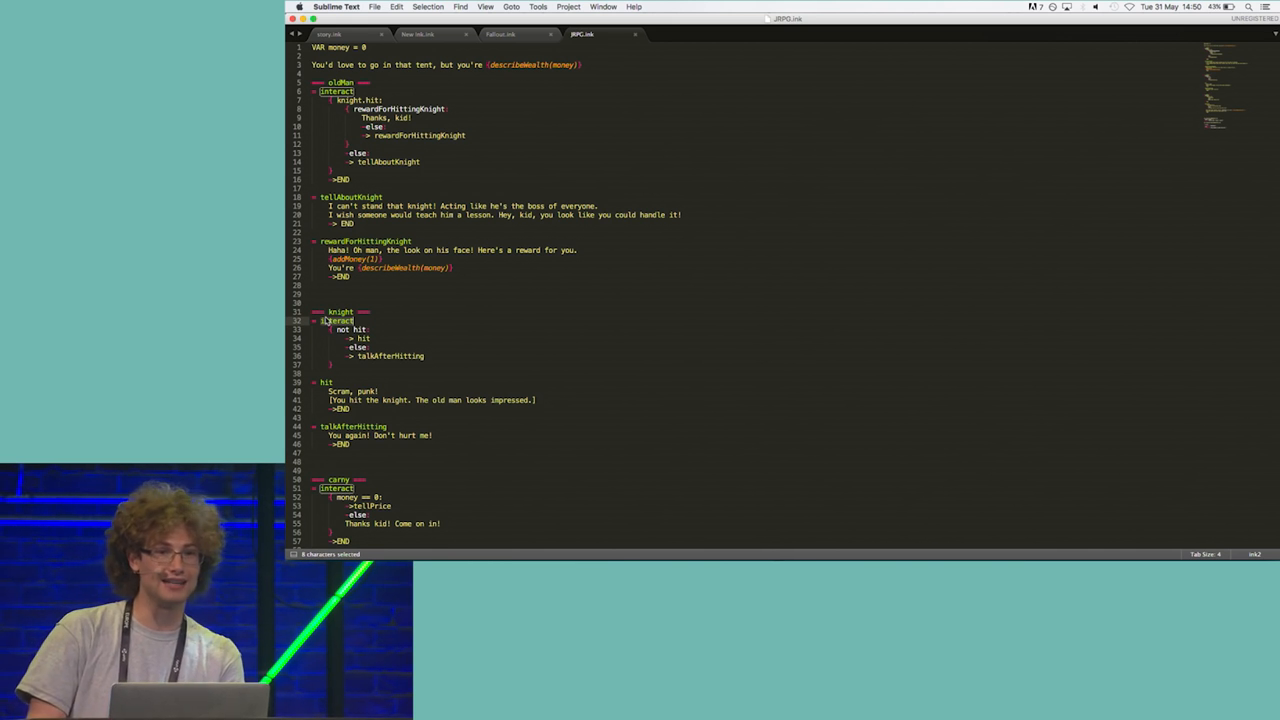
key("cmd+tab")
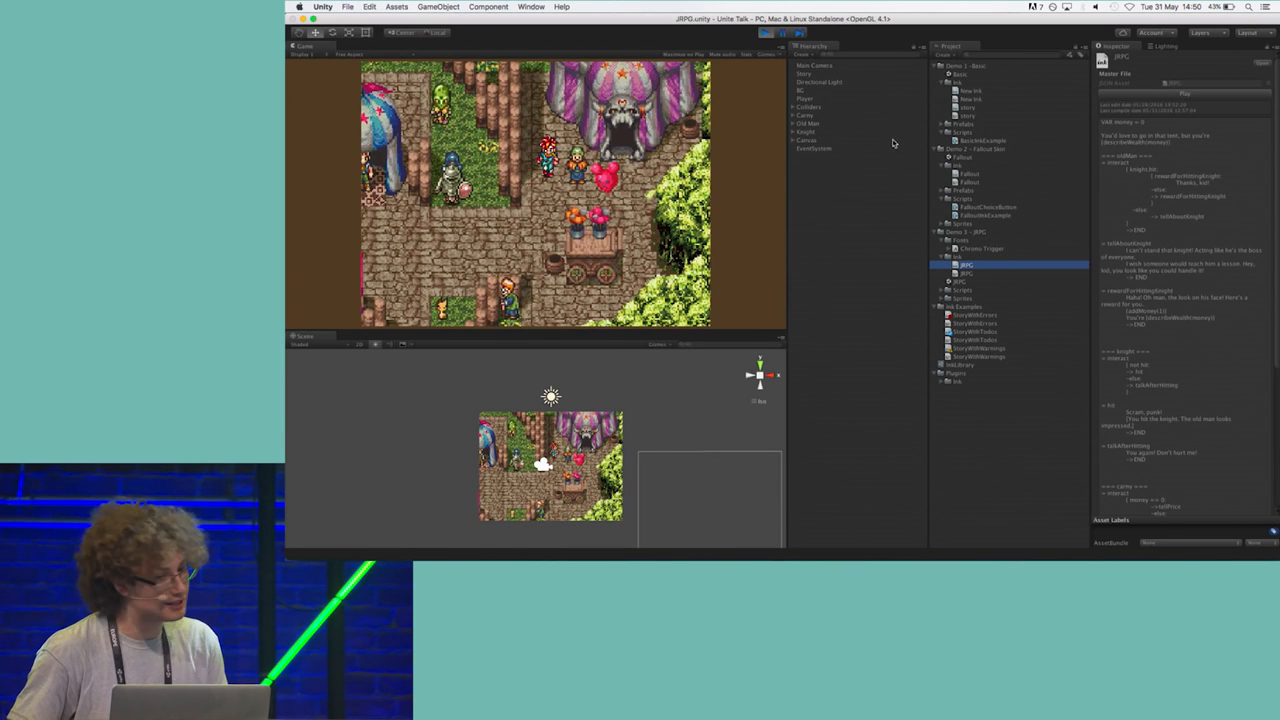
left_click(804, 132)
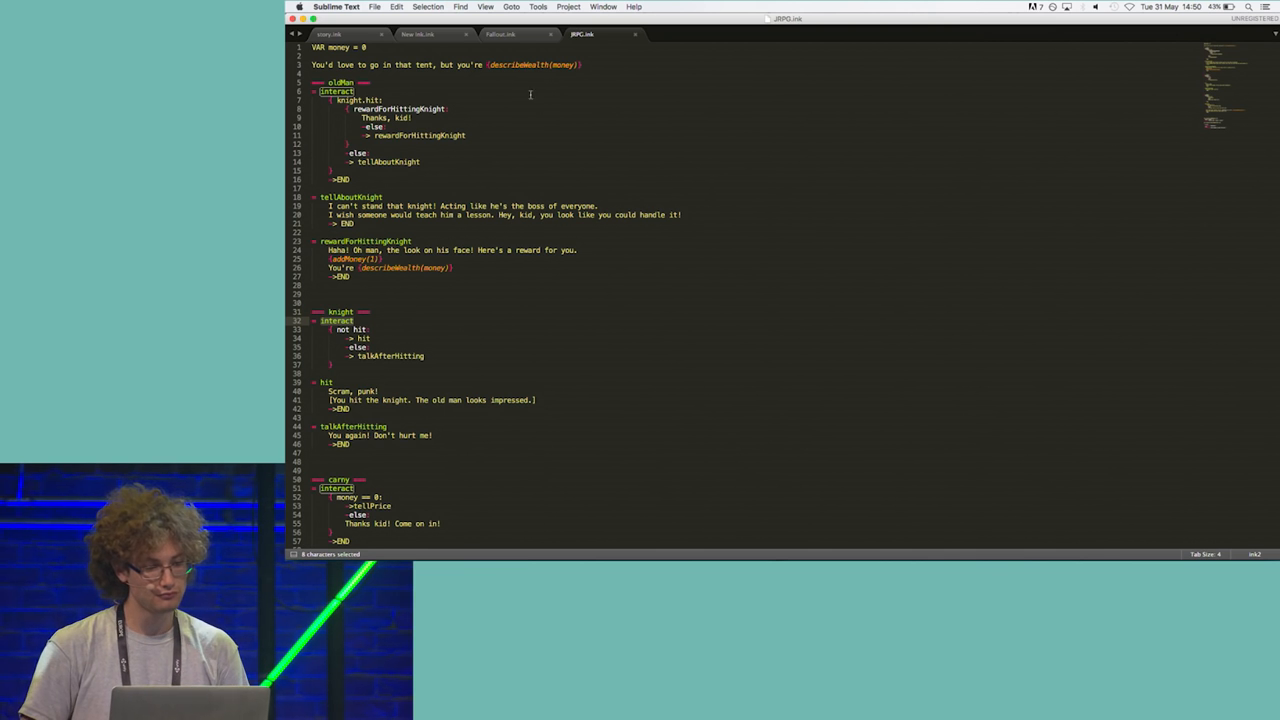
Select the old man's tellAboutKnight divert in his else branch.
left_click(384, 100)
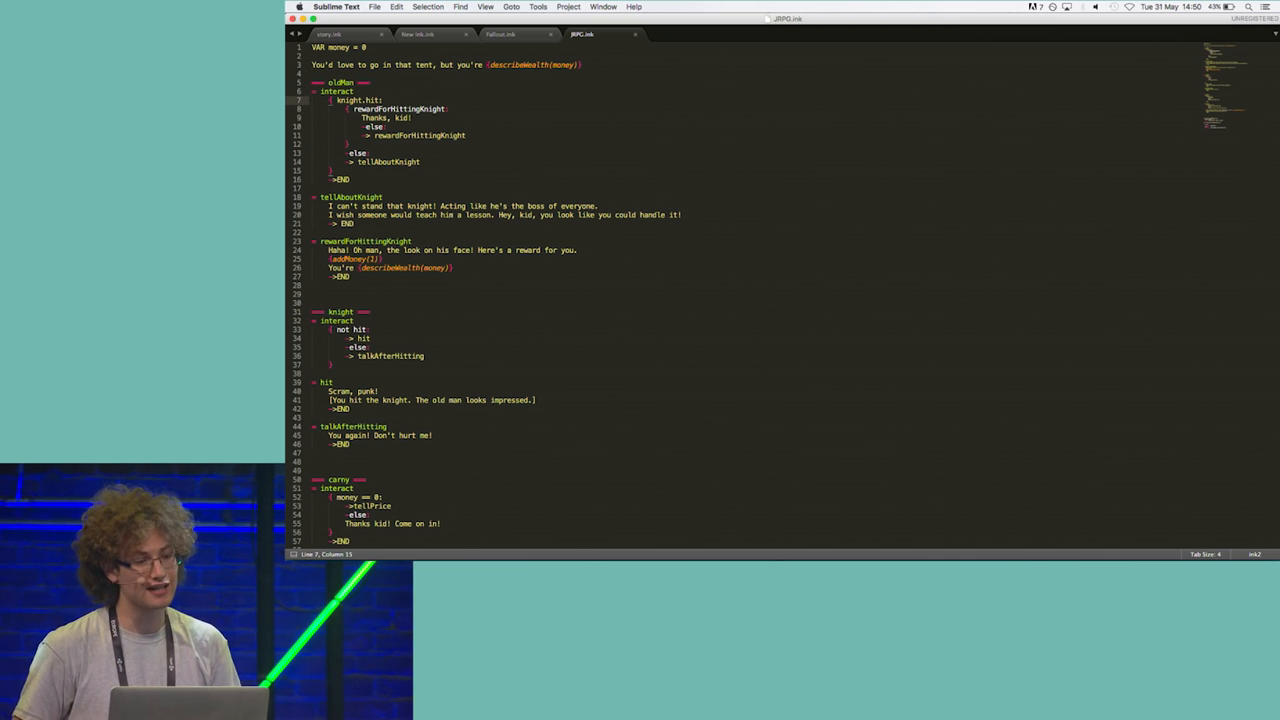
double_click(348, 100)
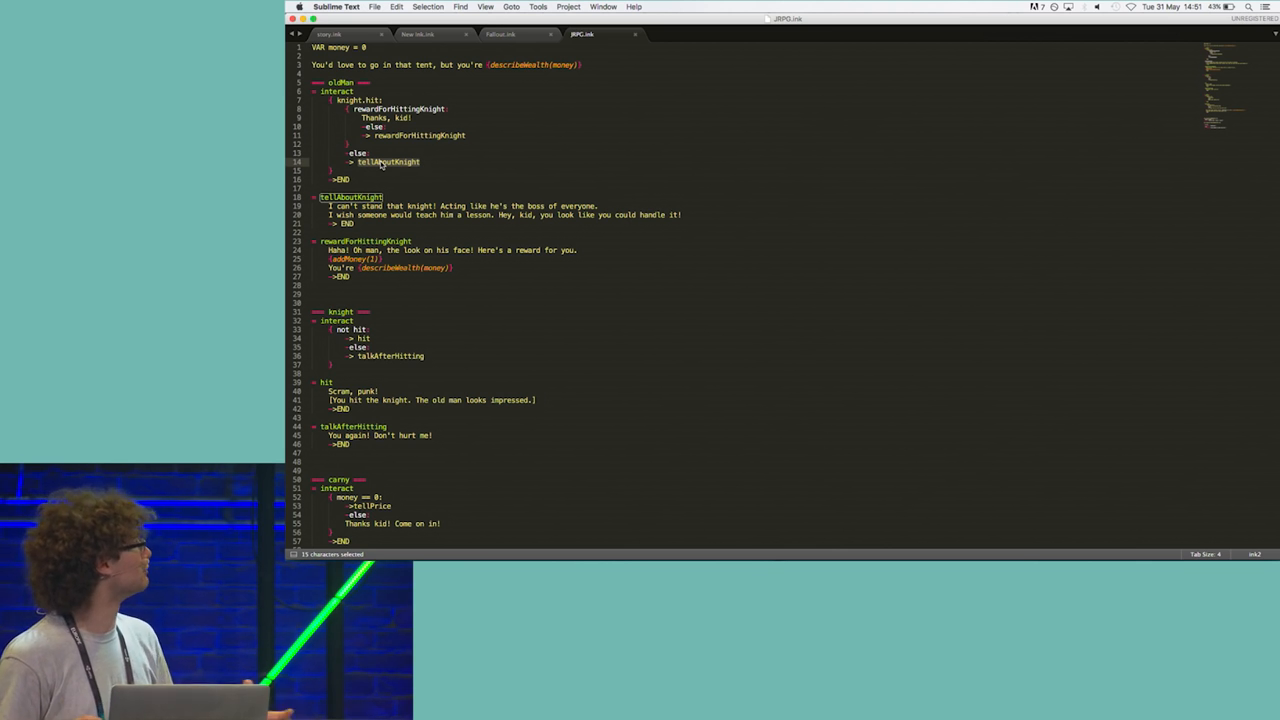
mouse_move(428, 176)
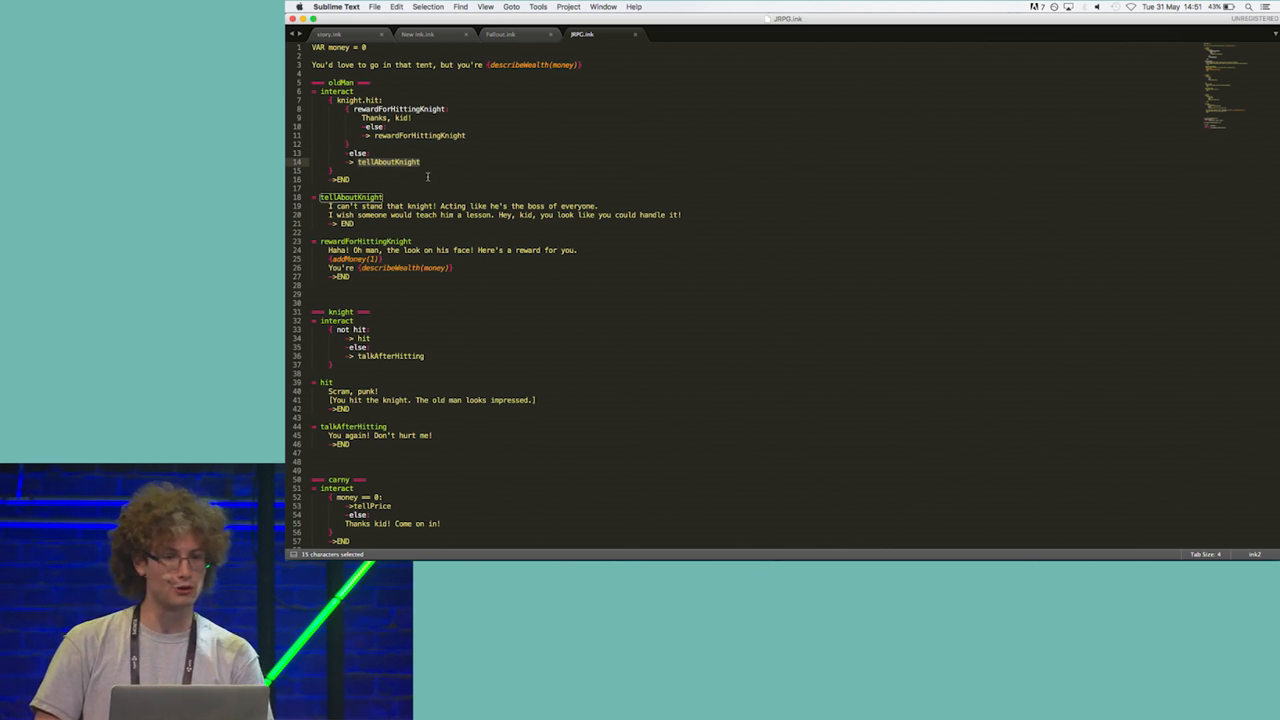